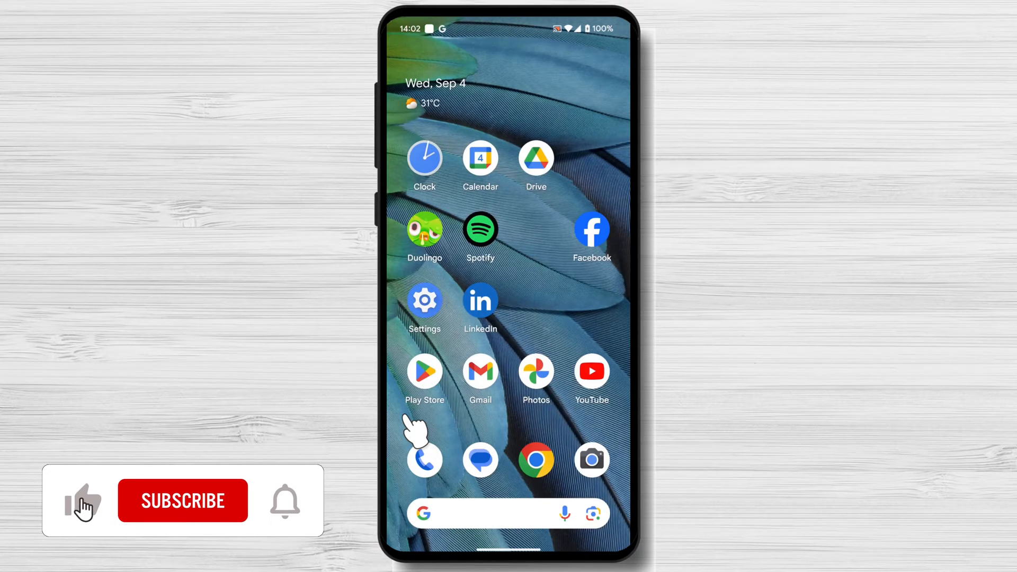
- Launch Google Play Store and start an app search
left_click(182, 500)
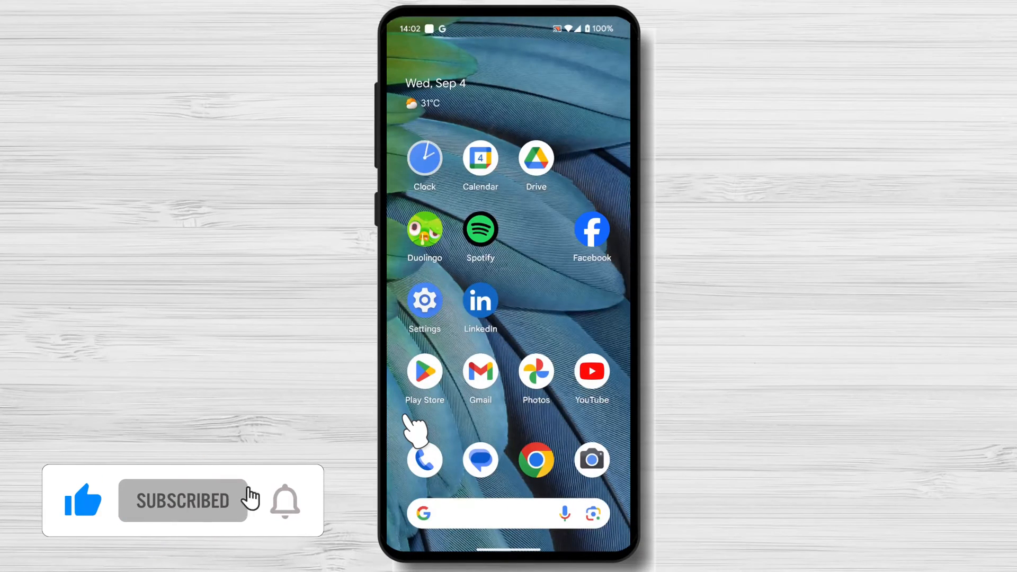
left_click(284, 501)
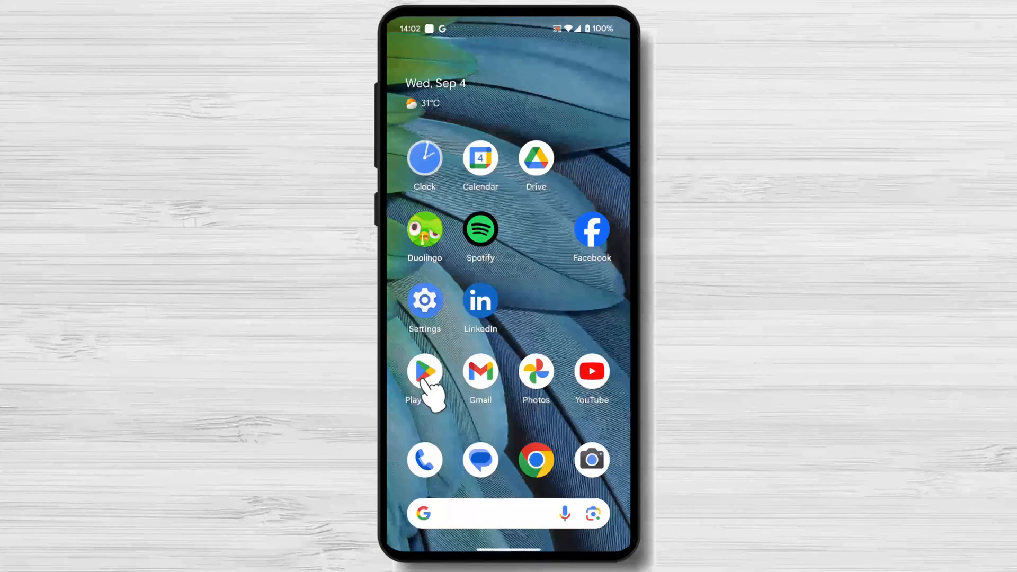
left_click(423, 372)
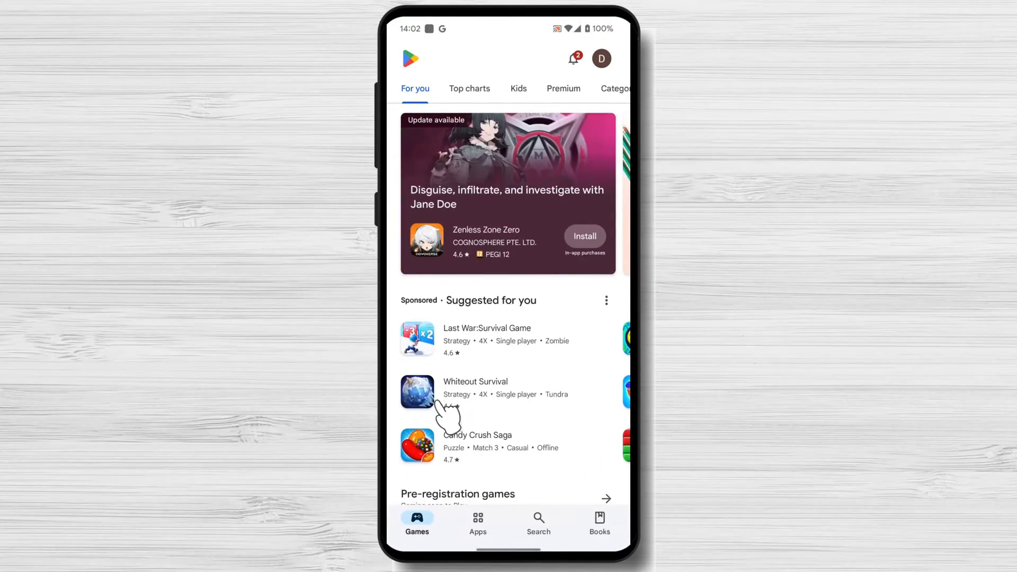
left_click(538, 522)
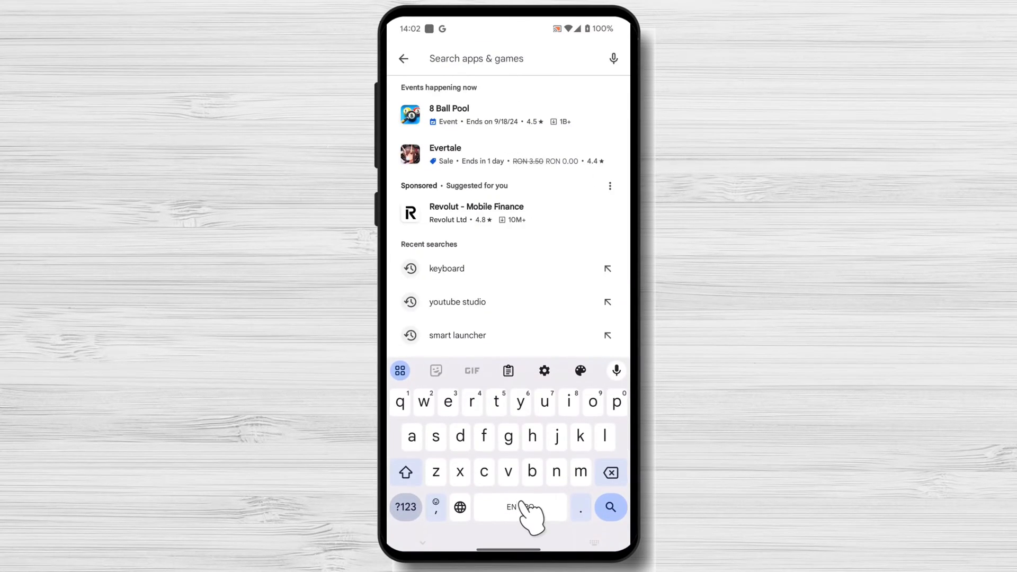
- Search for 'gboard', view the Gboard listing, and return to the results
type("gbo")
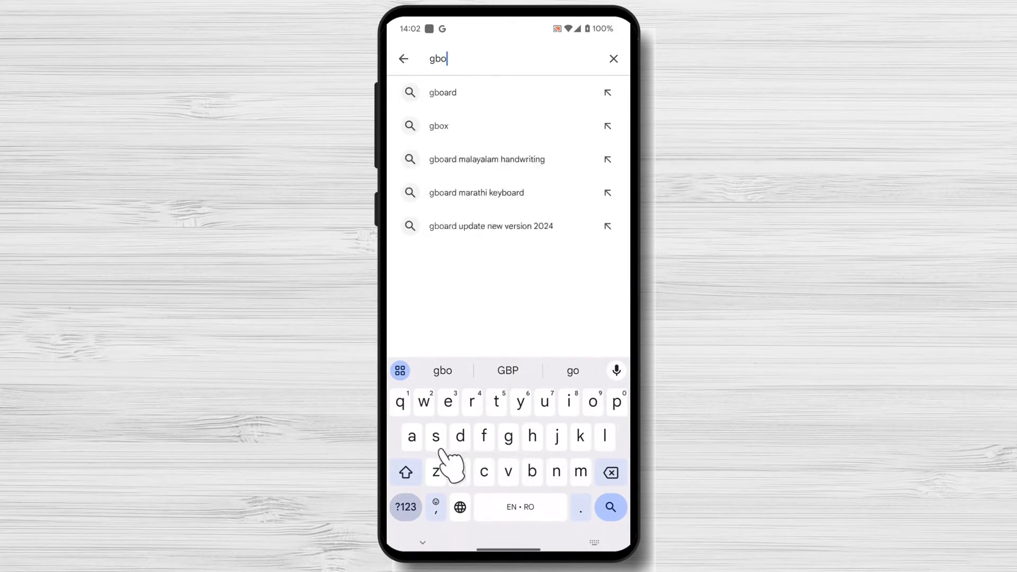
type("ard")
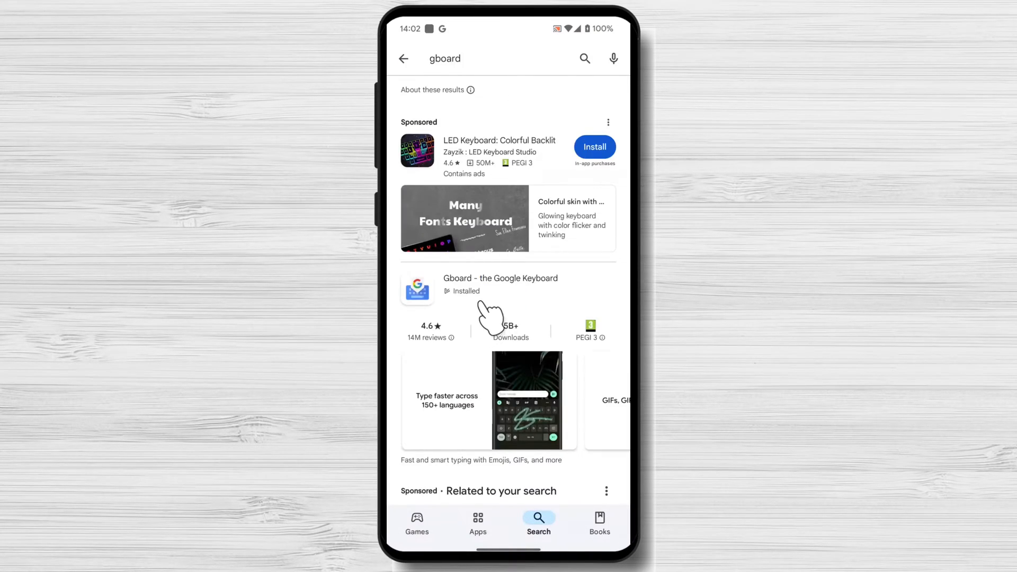
left_click(500, 279)
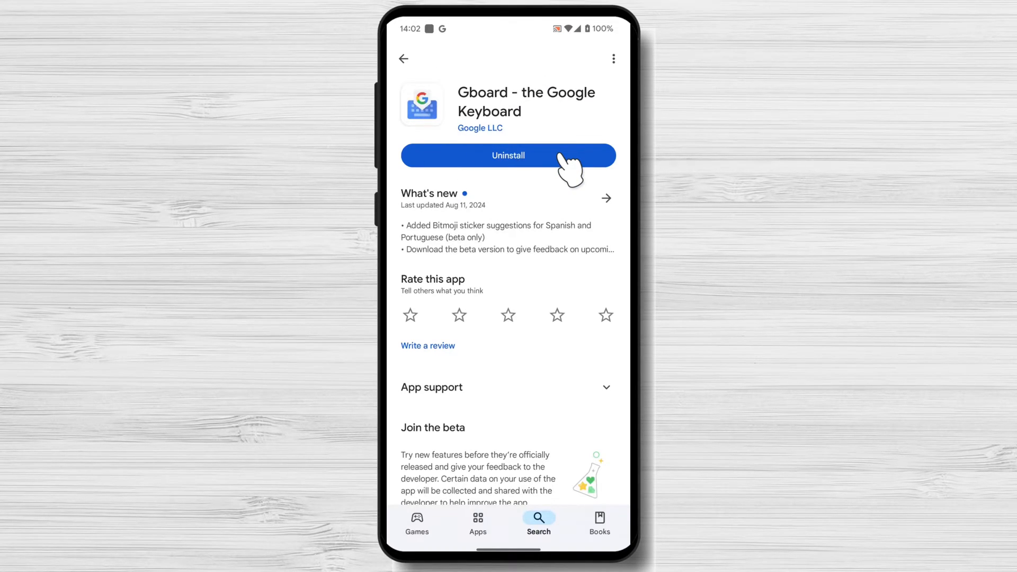
left_click(403, 58)
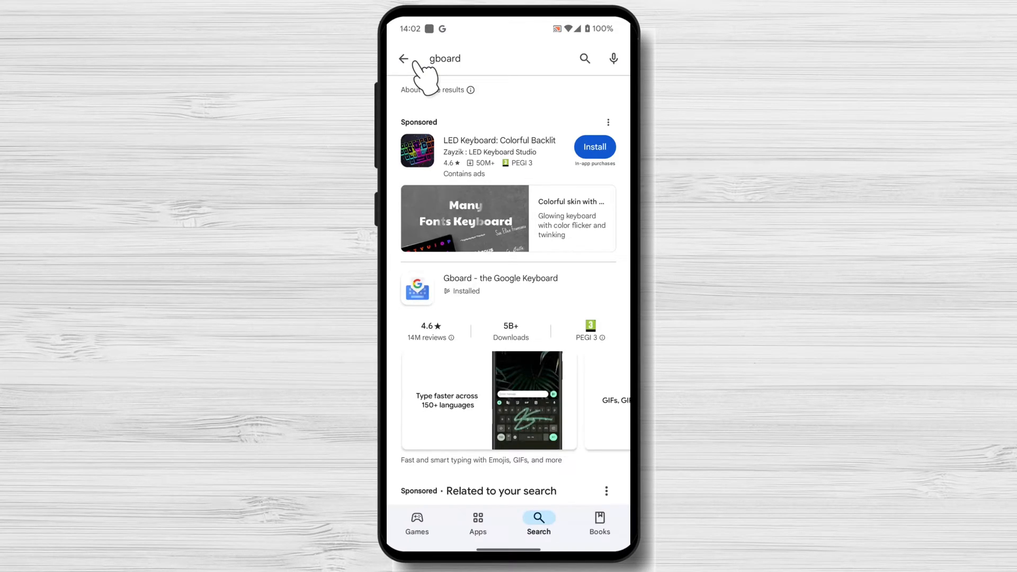
- Search for 'swiftkey', browse the SwiftKey results, then clear for a new query
left_click(492, 58)
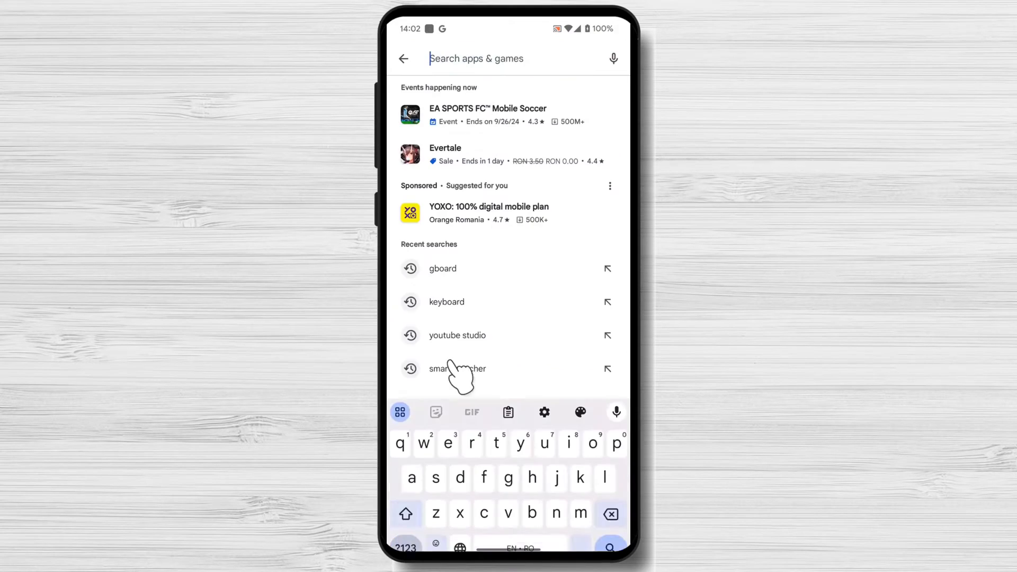
type("sw")
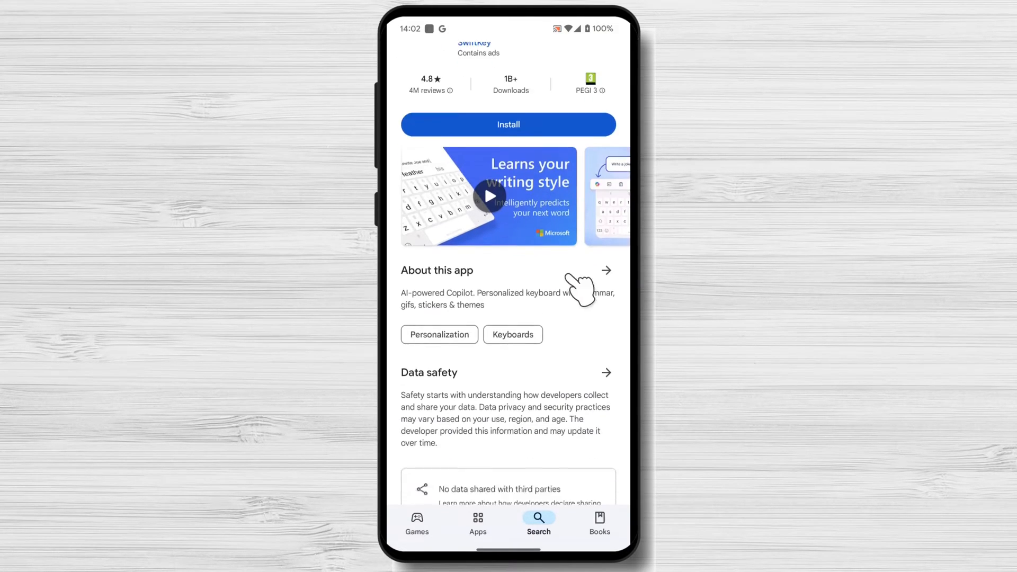
scroll("down", 3)
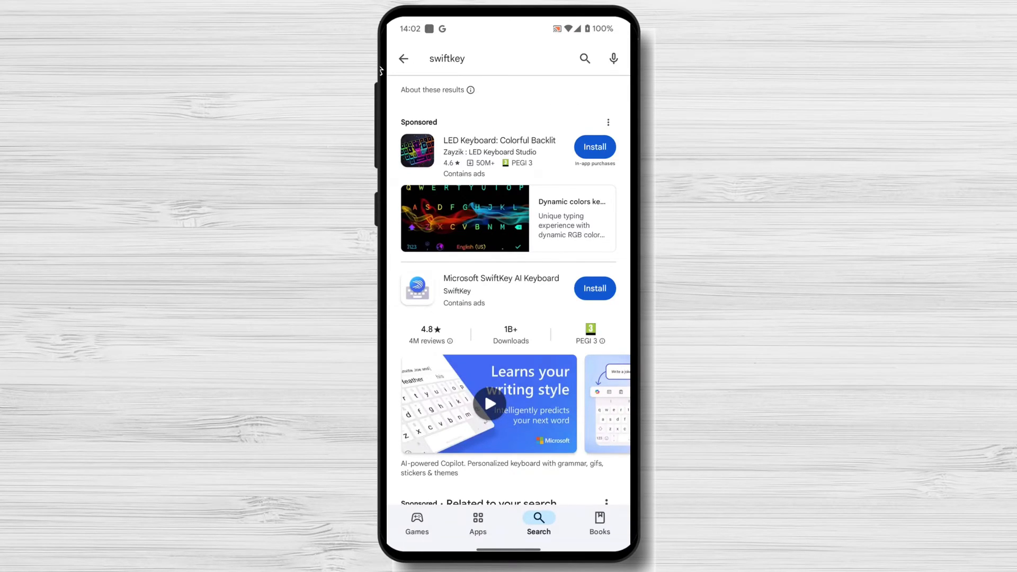
left_click(493, 58)
type("fle")
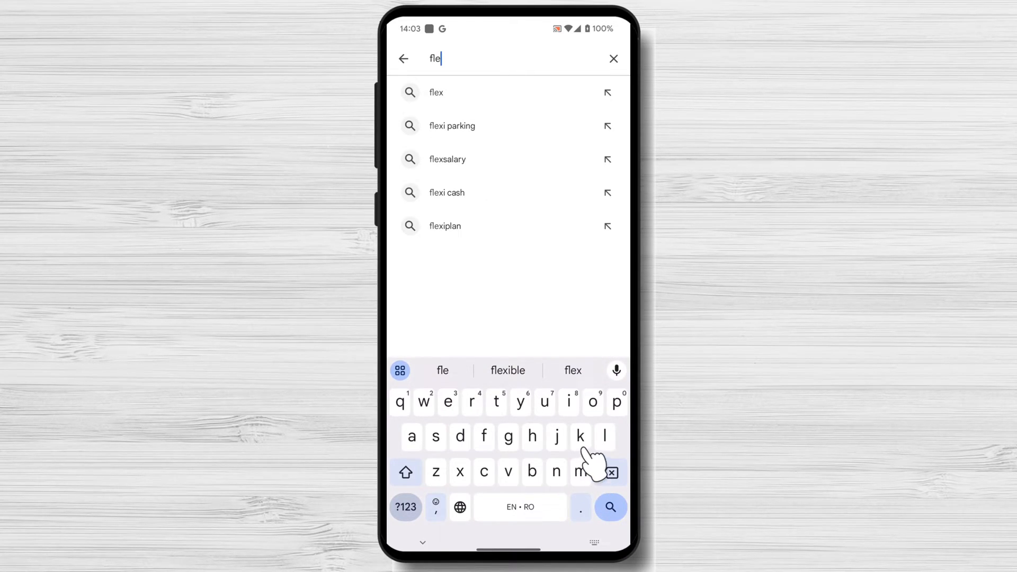
- Search for 'fleksy', view the Fleksy keyboard listing, and return to search
type("ksy")
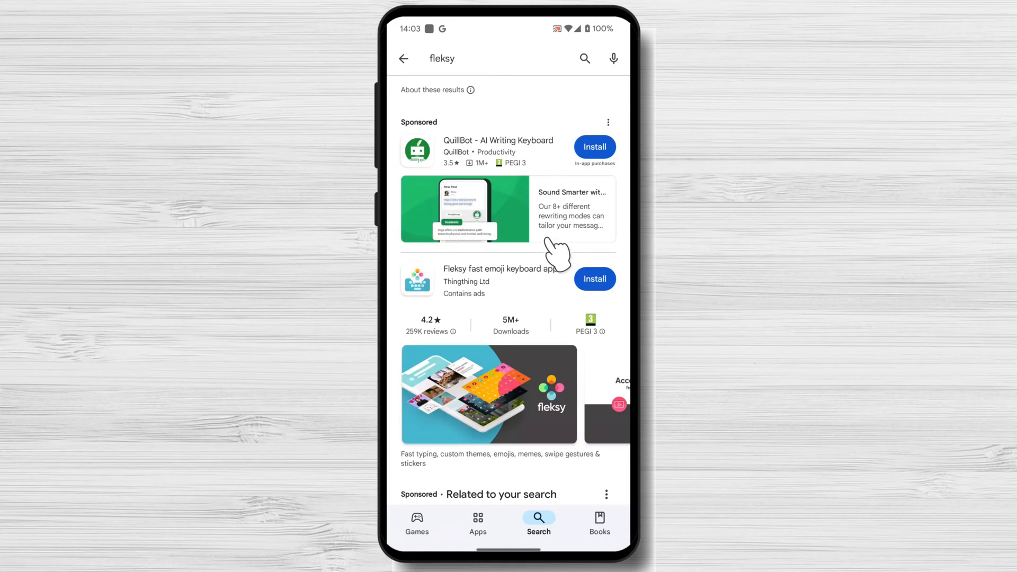
left_click(502, 268)
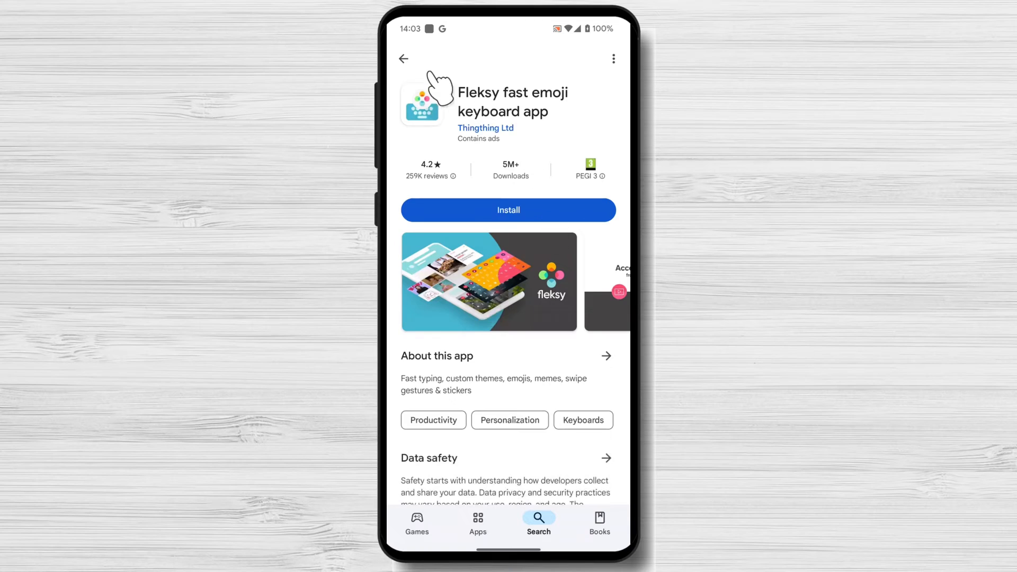
left_click(403, 58)
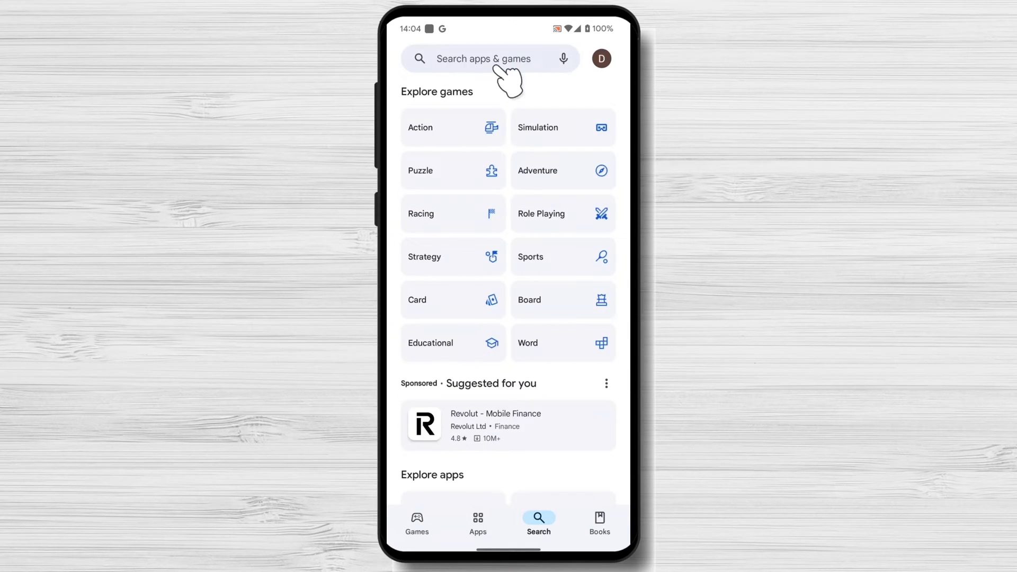
- Search 'multiling keyboard', view the Multiling O Keyboard listing, and return to search
type("mu")
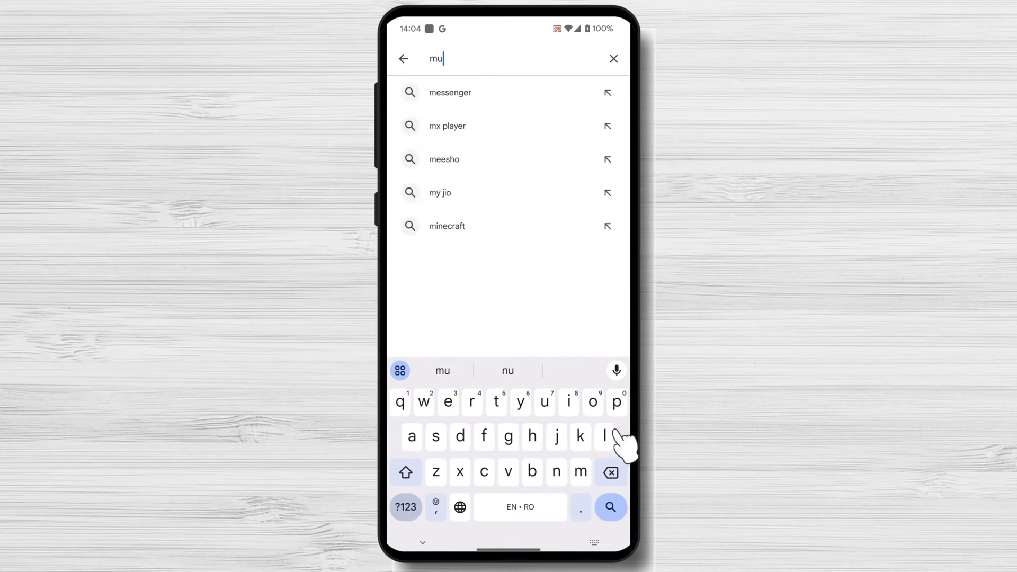
type("ltiling")
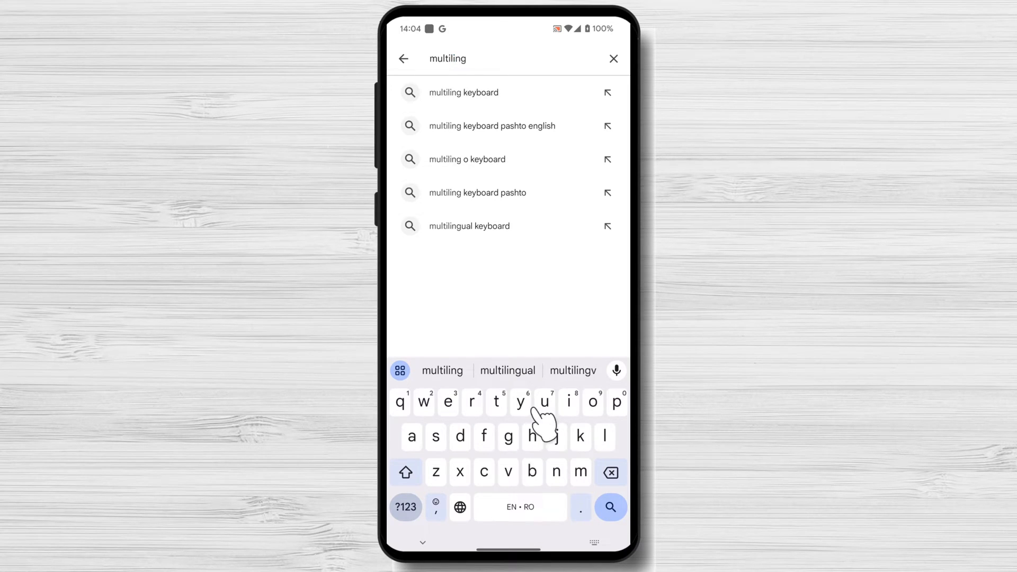
left_click(463, 92)
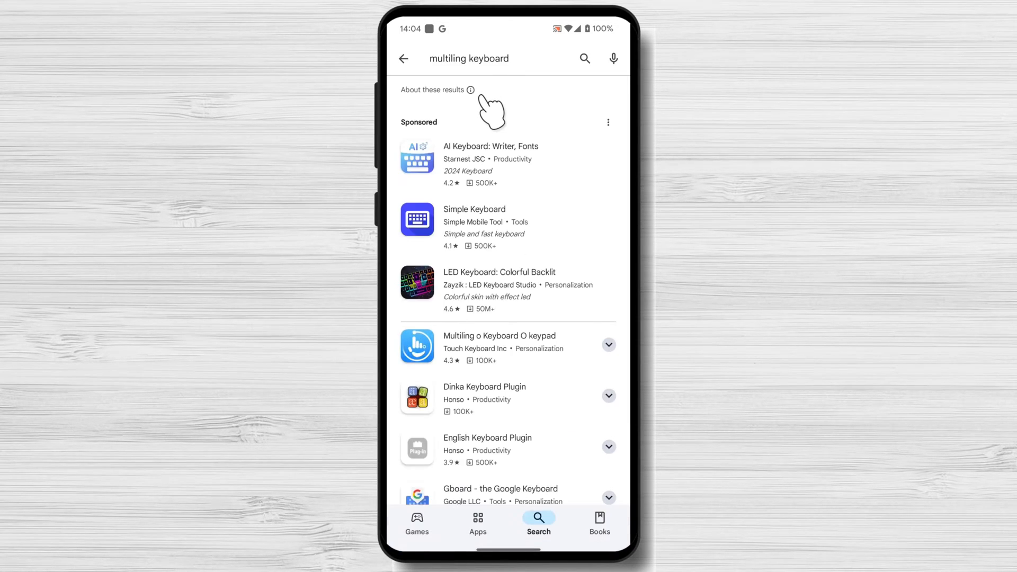
mouse_move(477, 379)
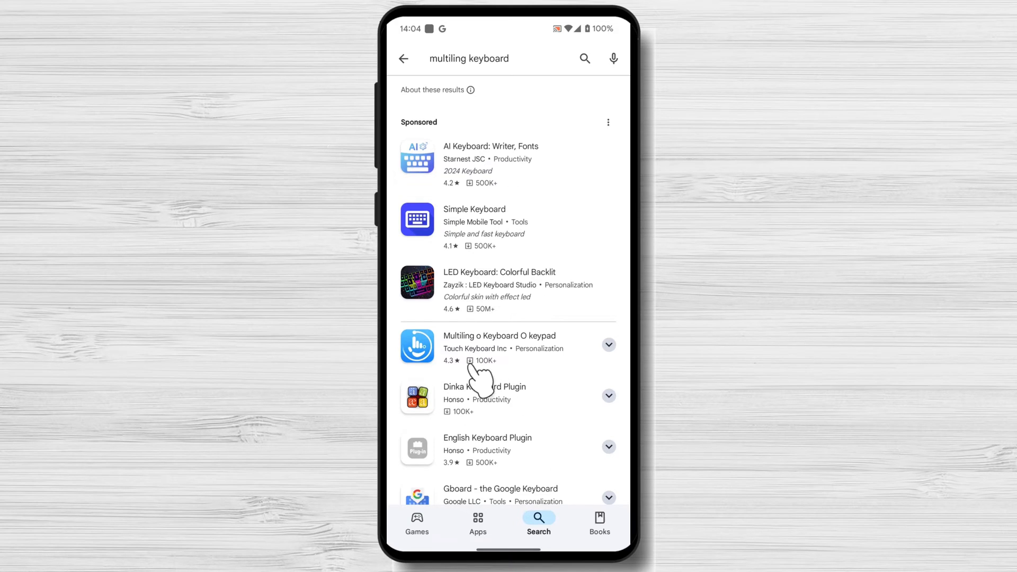
left_click(499, 344)
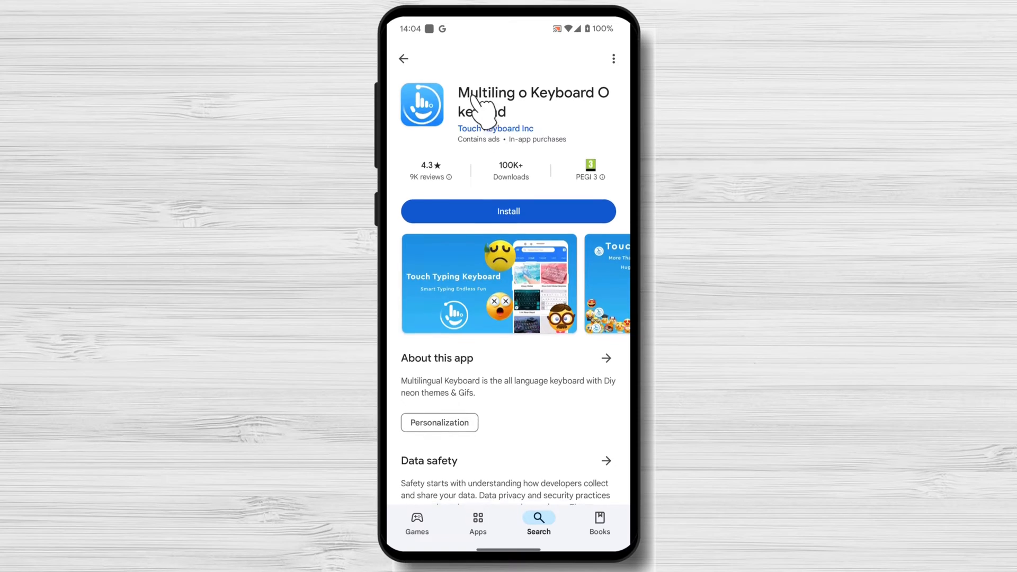
left_click(403, 58)
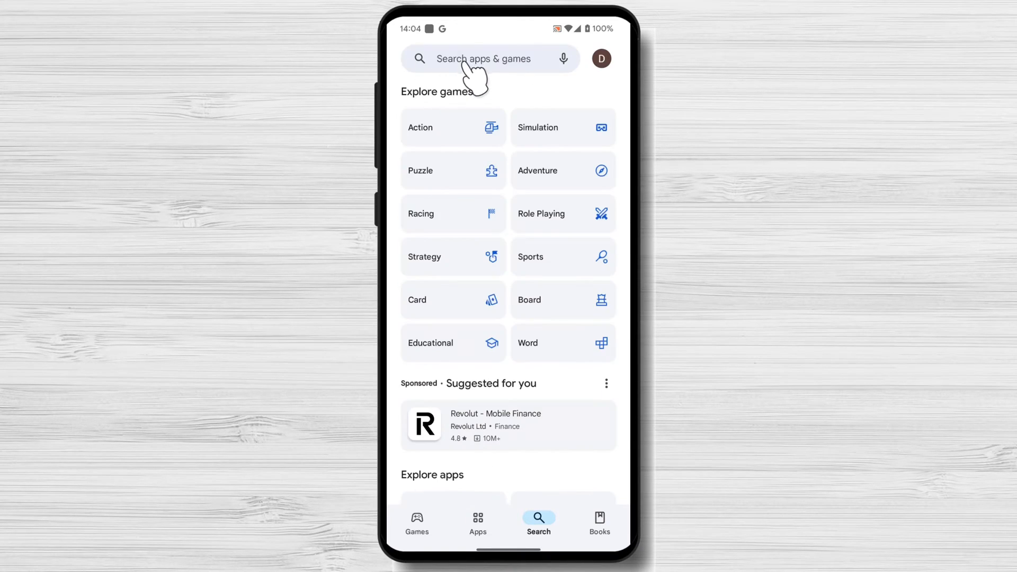
- Search 'typewise', view the Typewise Custom Keyboard listing, and go back
type("typewis")
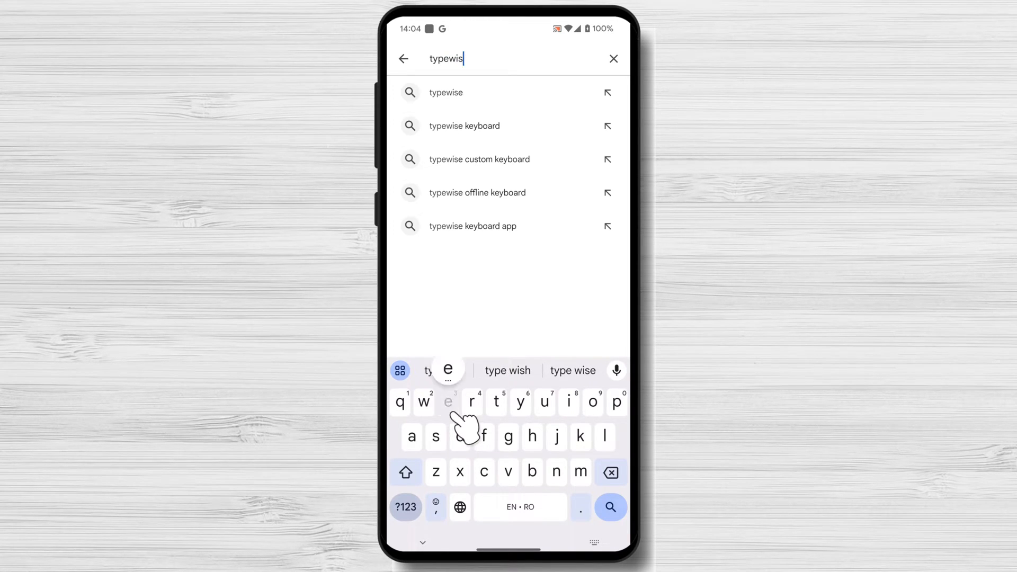
left_click(446, 92)
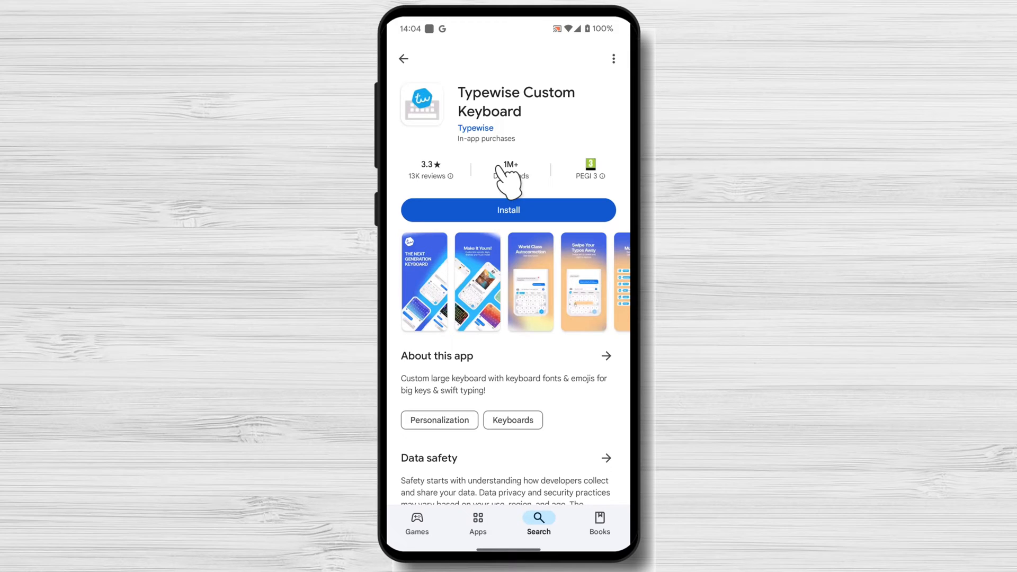
left_click(402, 58)
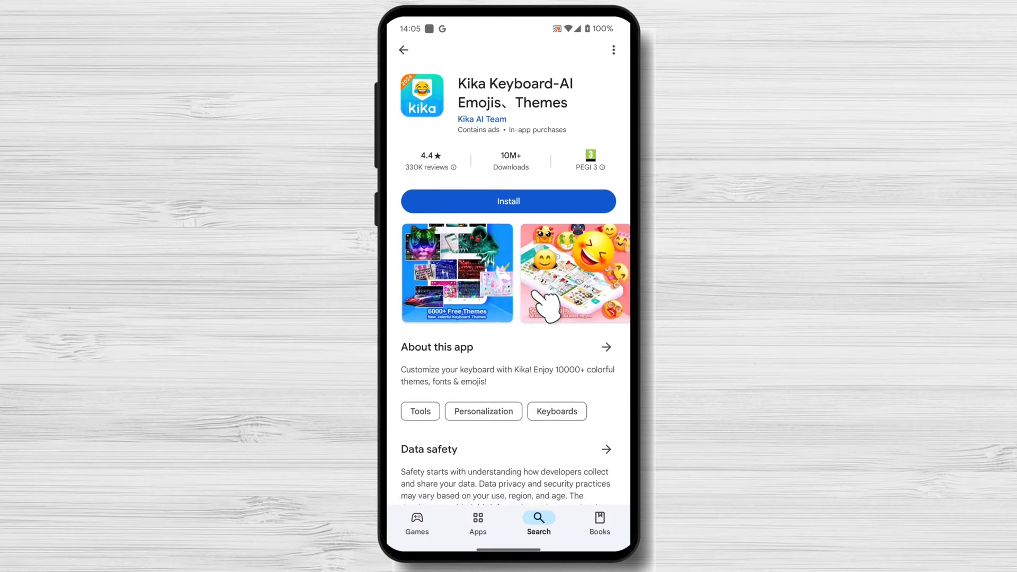
- Scroll through the Kika Keyboard listing page
scroll("down", 3)
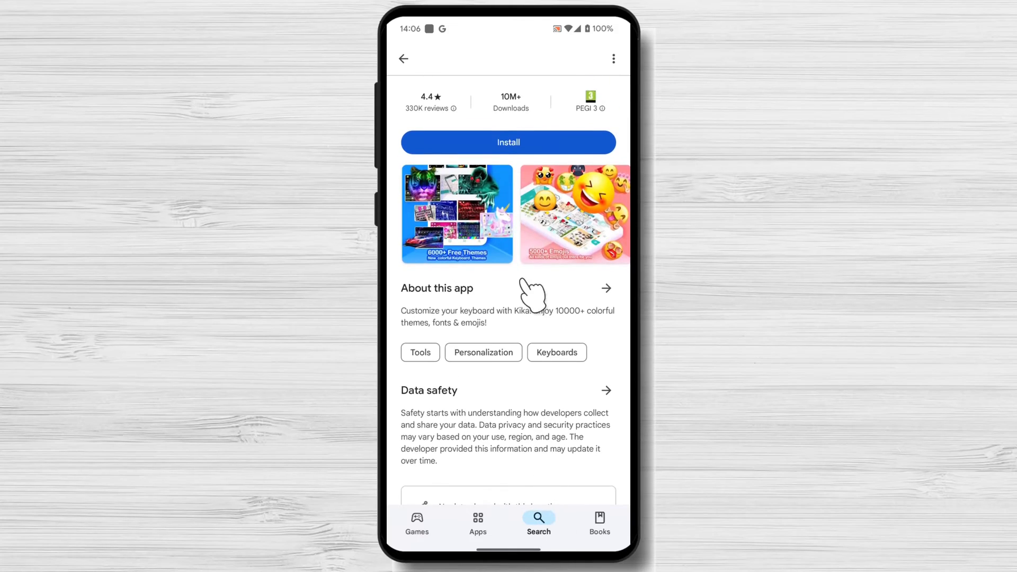
scroll("down", 3)
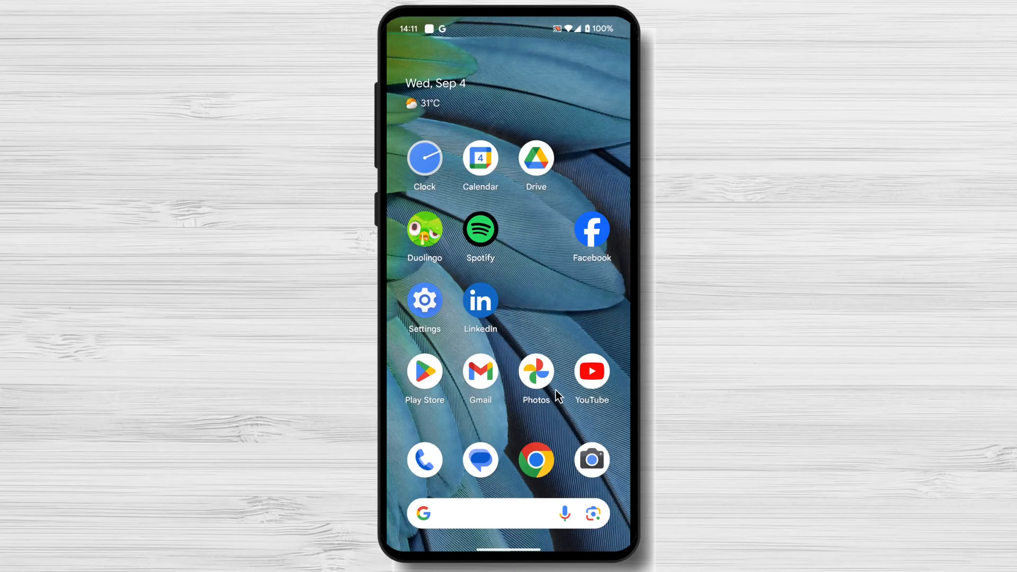
- Reopen Play Store and search for 'kika keyboard'
left_click(424, 371)
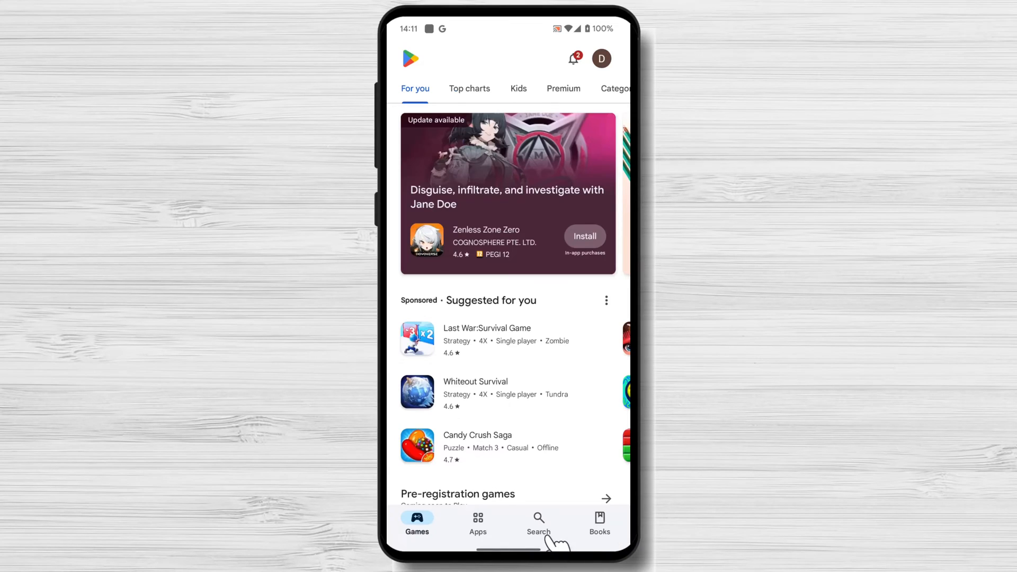
left_click(538, 522)
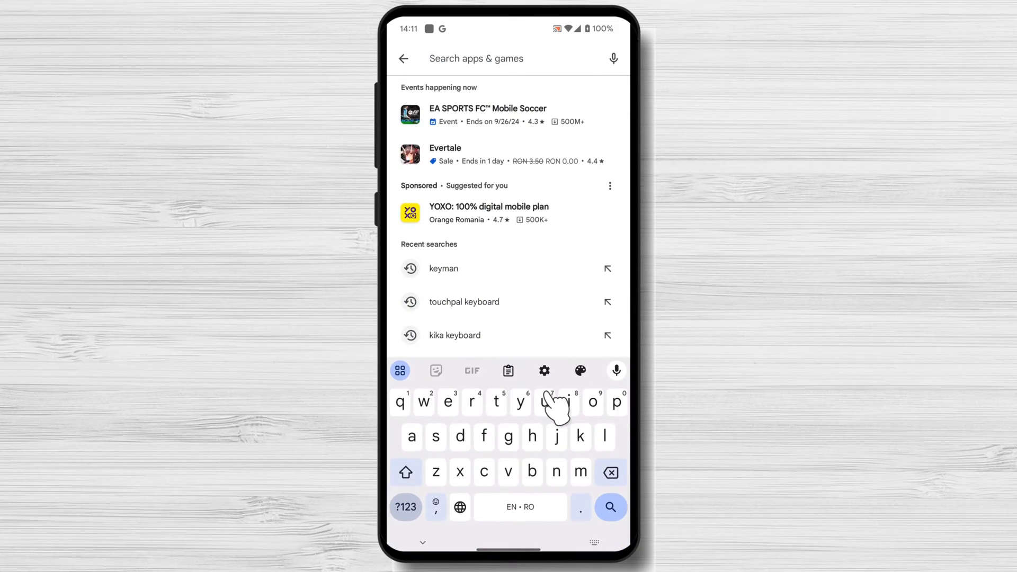
type("j")
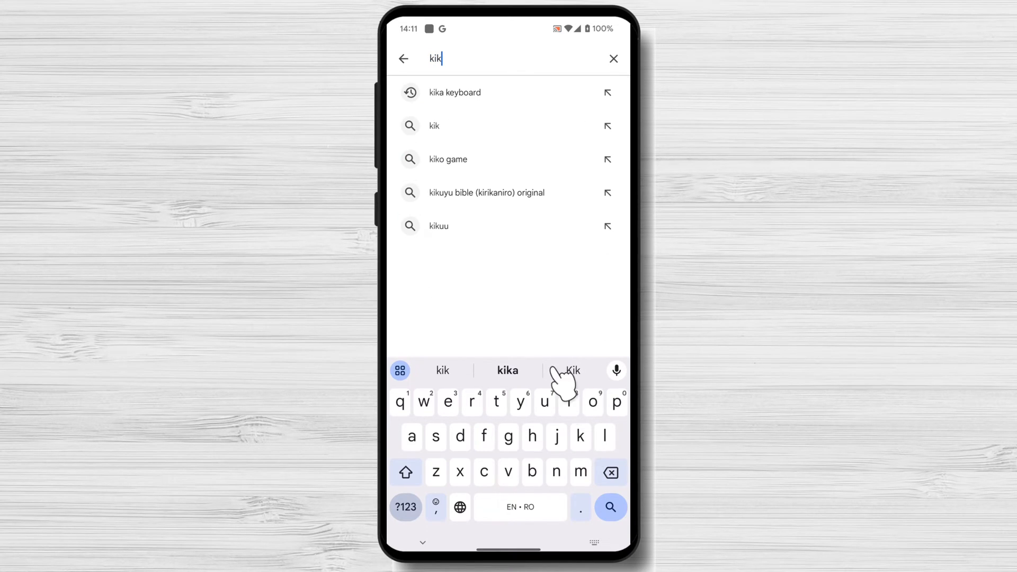
left_click(455, 92)
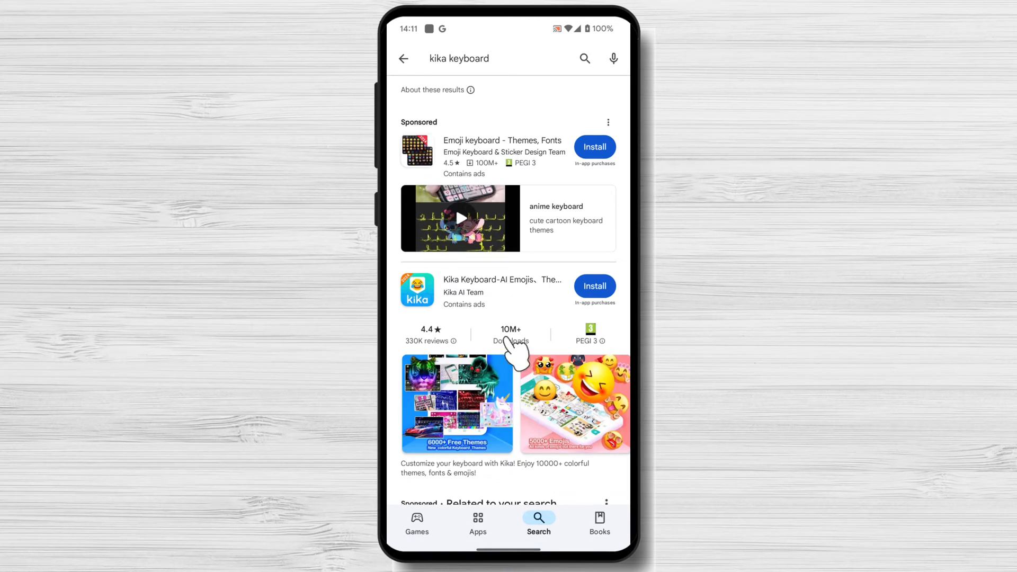
mouse_move(516, 306)
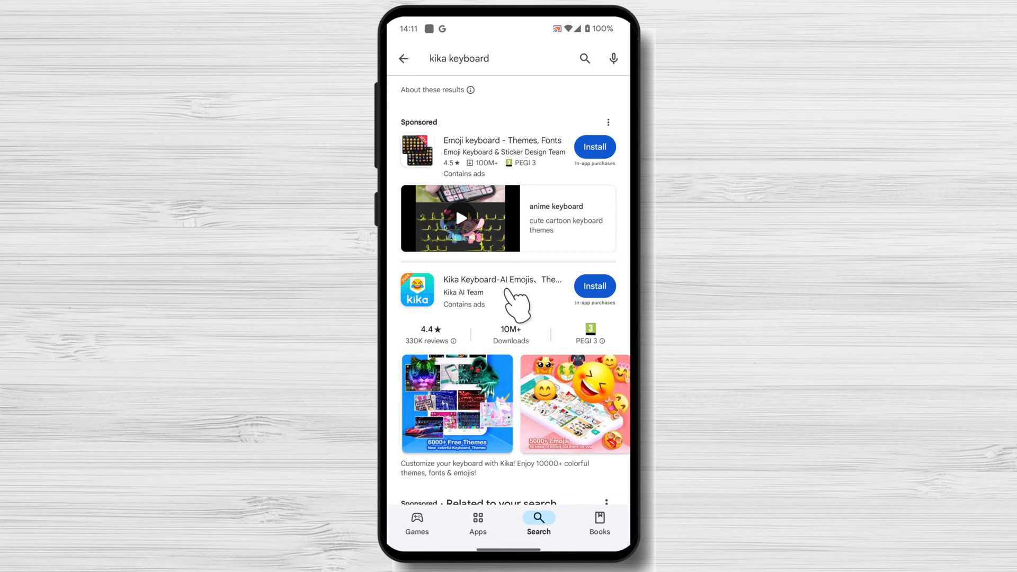
- Install Kika Keyboard, dismissing the biometric verification prompt
left_click(593, 287)
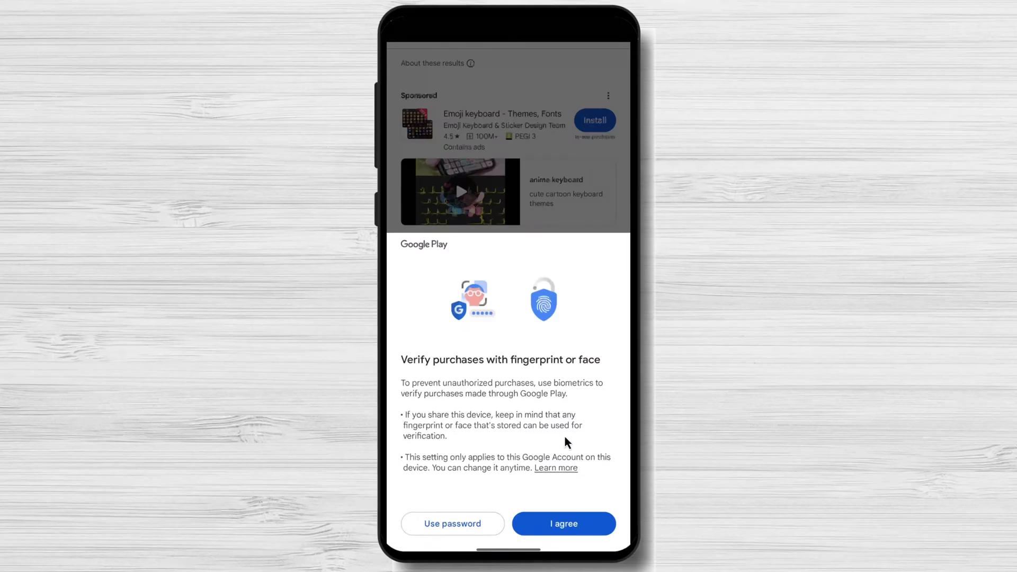
left_click(562, 524)
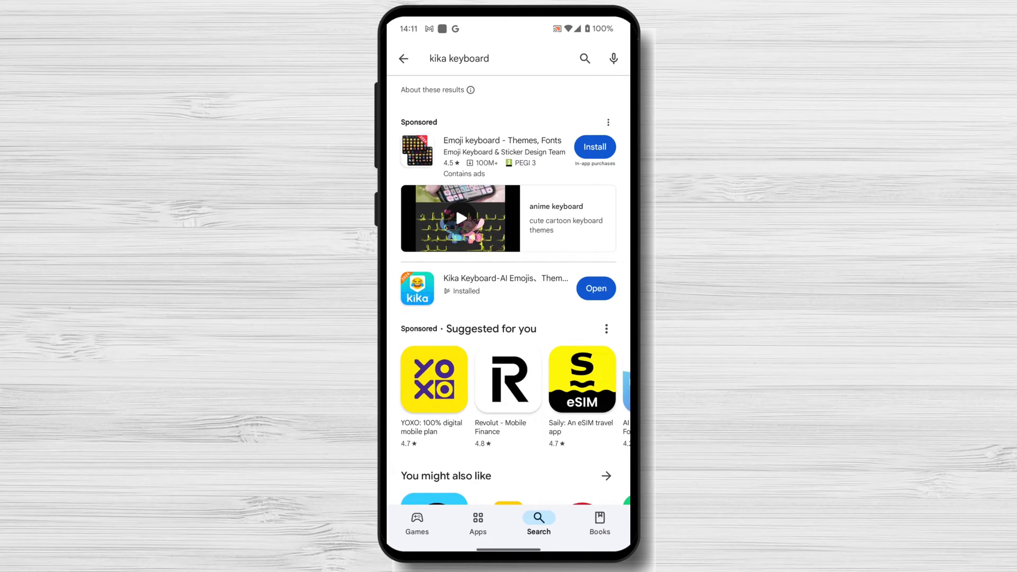
- Launch Kika Keyboard, enable it as an input method, and accept both warnings
left_click(594, 288)
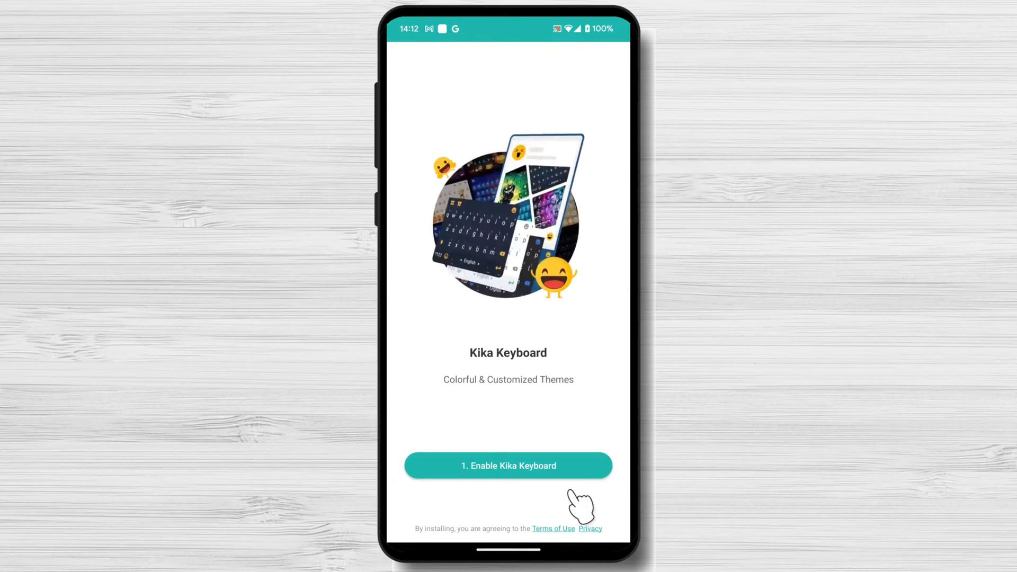
left_click(507, 465)
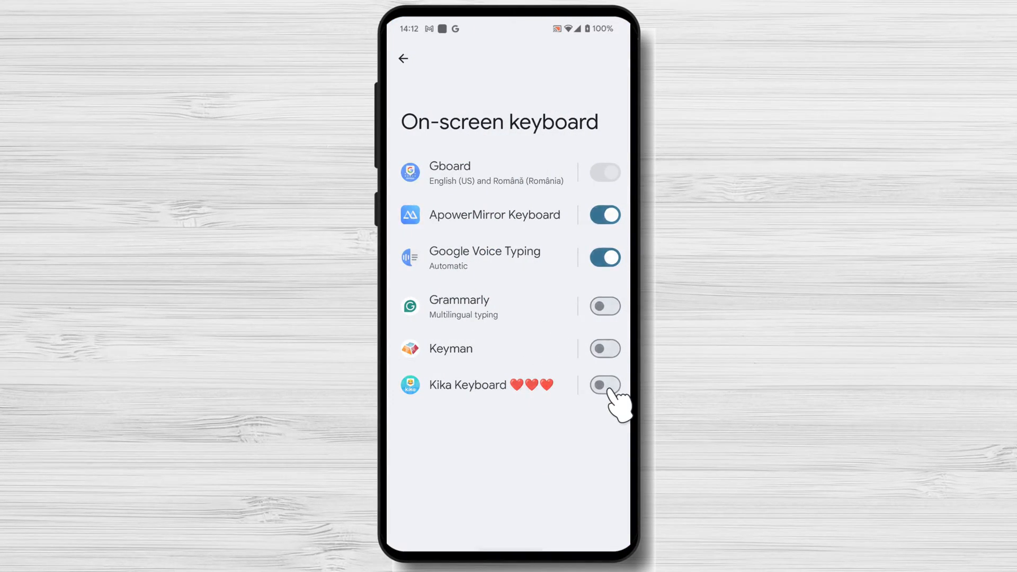
left_click(603, 385)
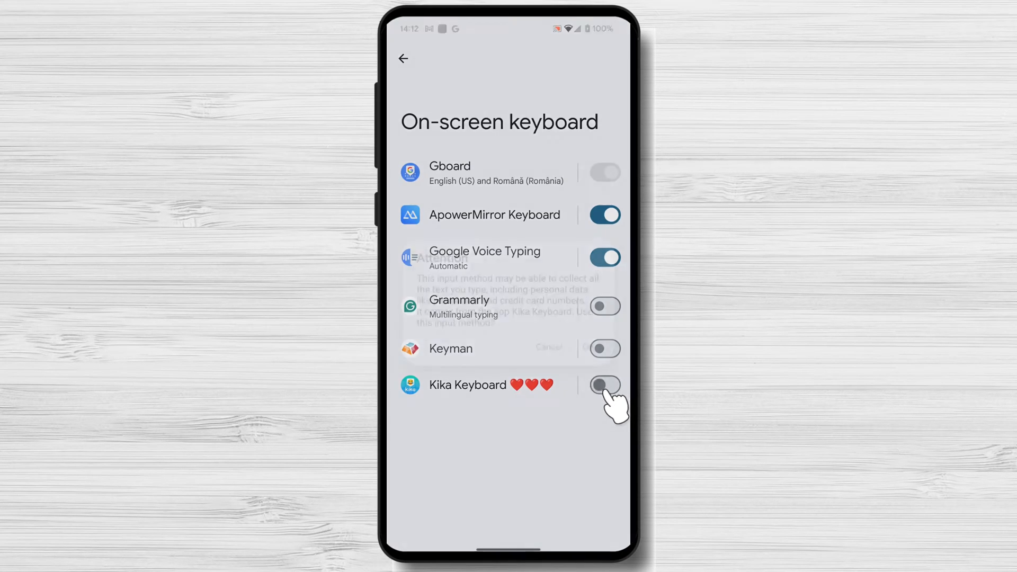
left_click(603, 385)
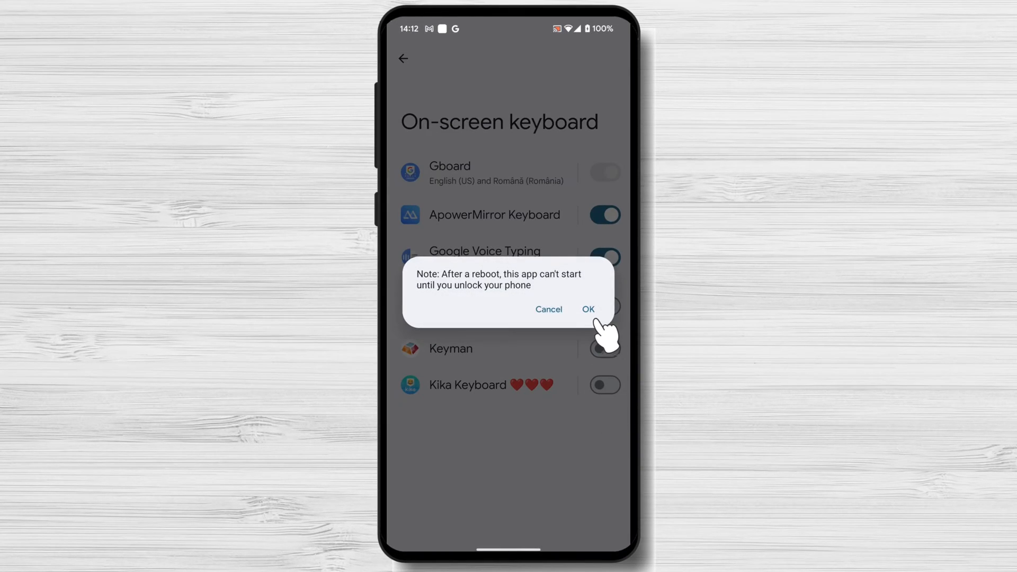
left_click(587, 308)
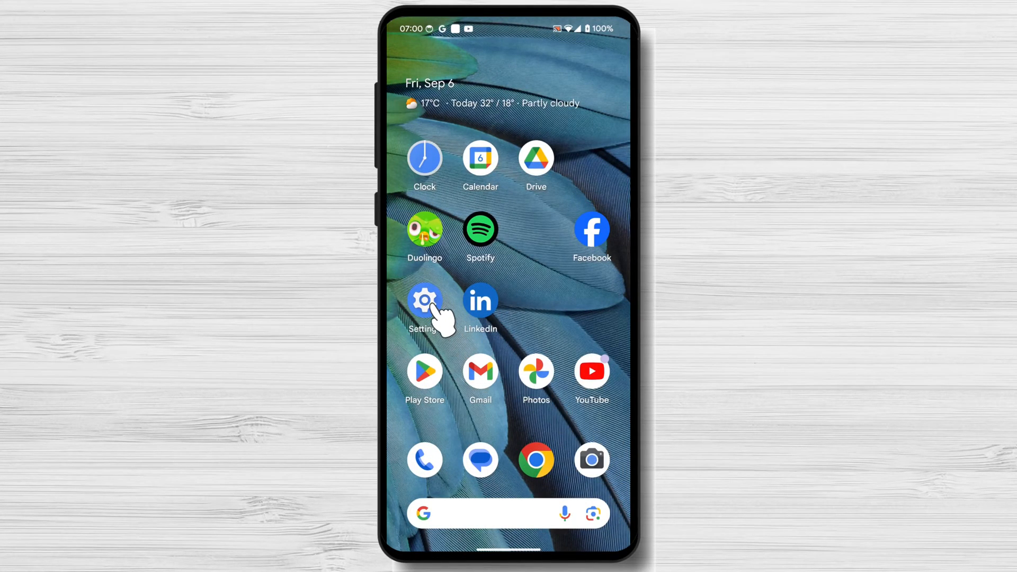
- In Android Settings, navigate through System to the Keyboard page
left_click(424, 300)
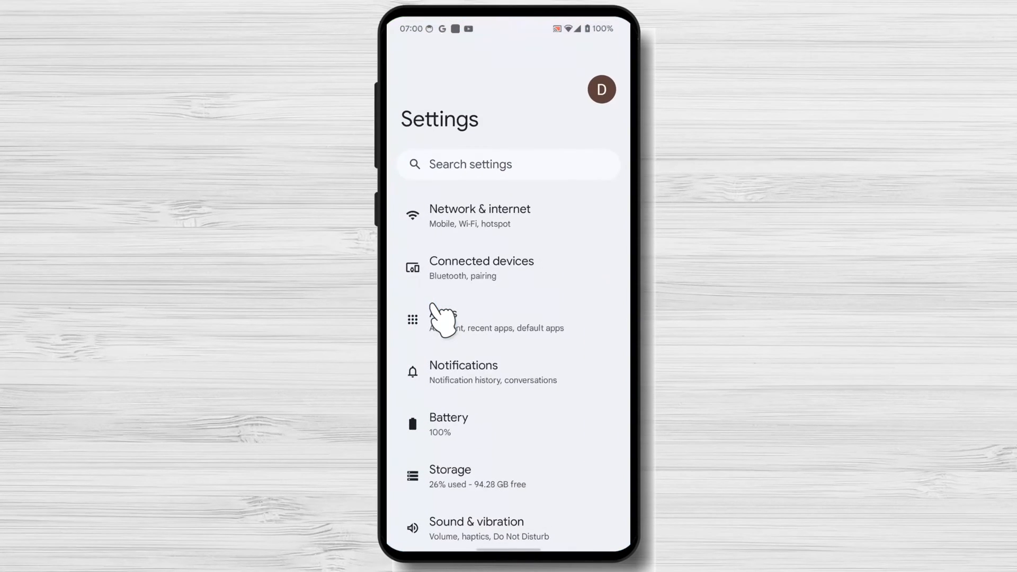
scroll("down", 3)
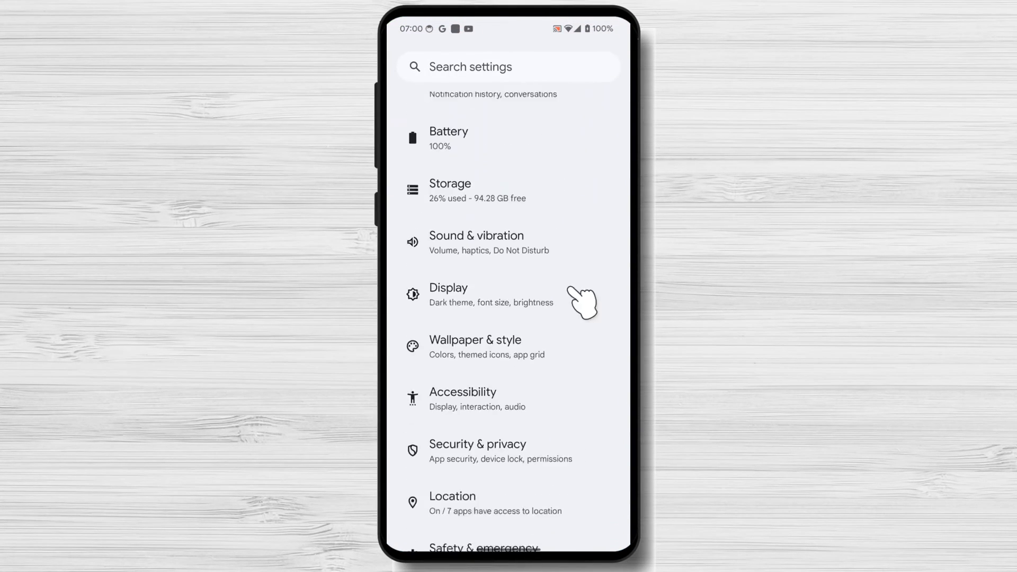
scroll("down", 3)
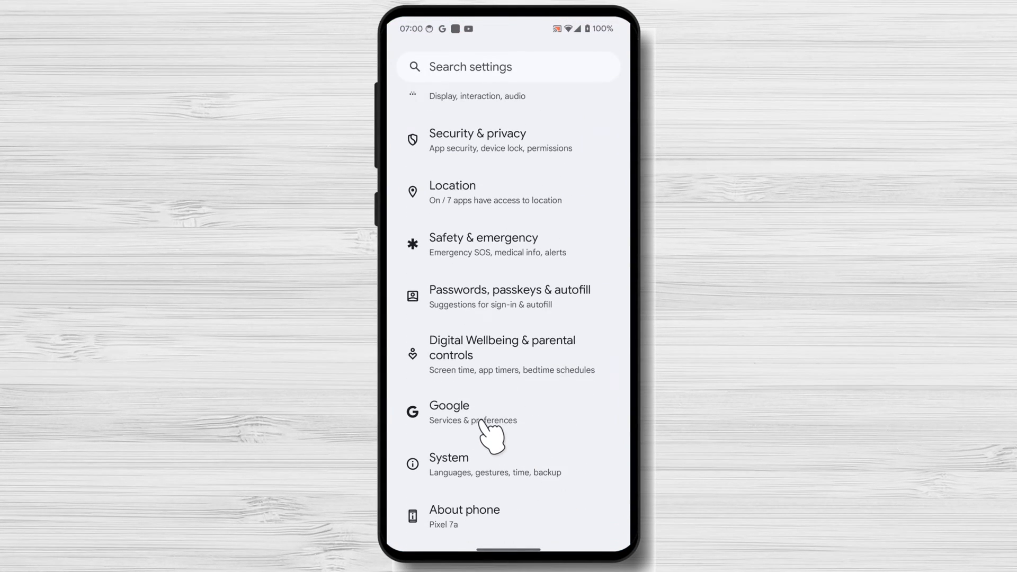
left_click(448, 457)
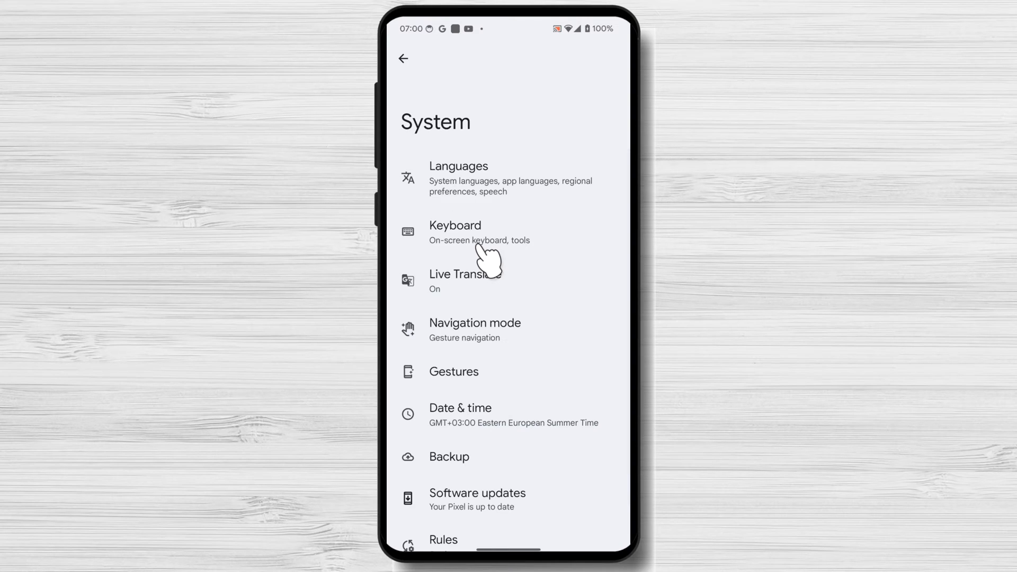
left_click(454, 232)
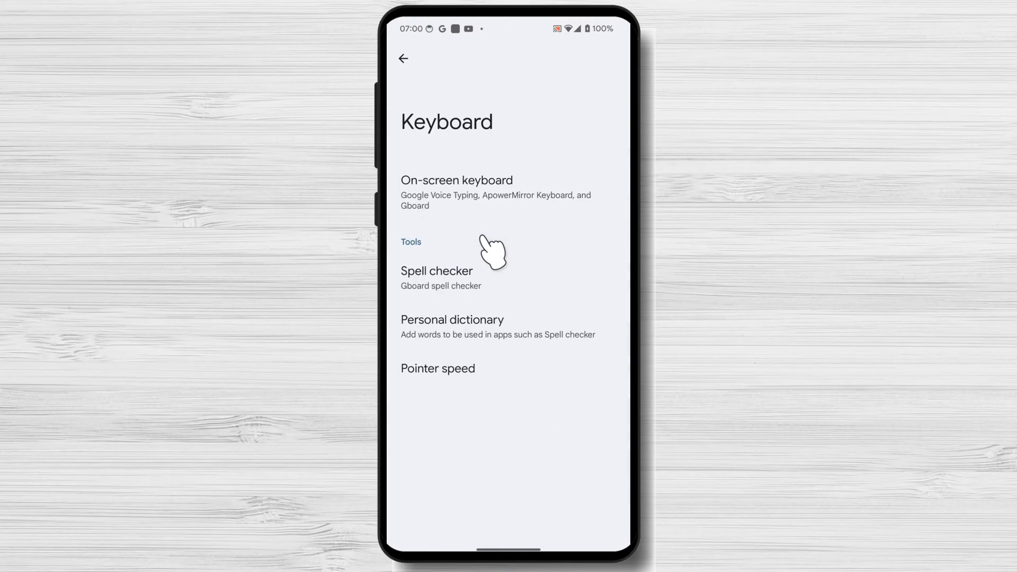
mouse_move(502, 204)
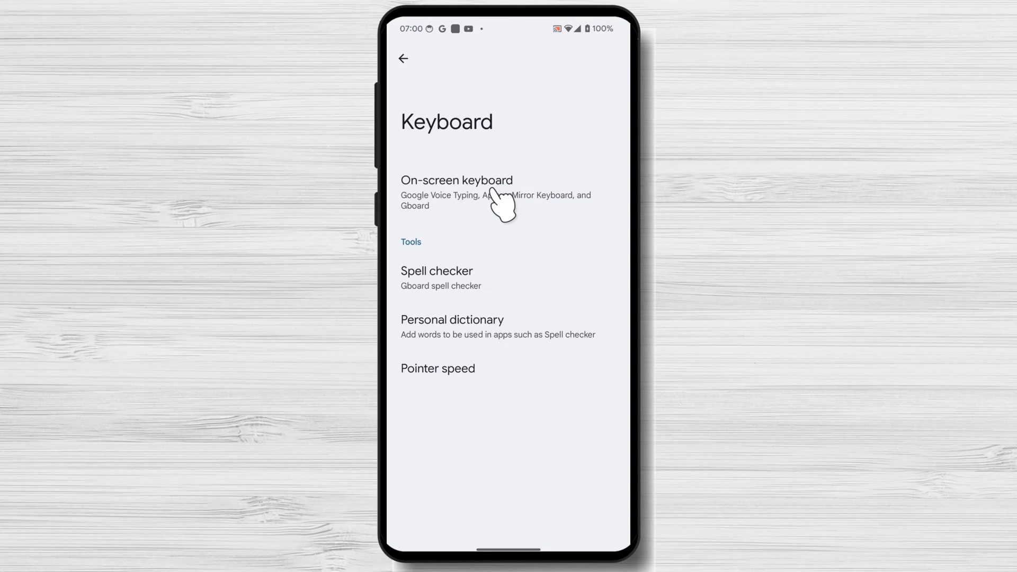
- Enable Kika Keyboard in the on-screen keyboard list and accept both warnings
left_click(456, 180)
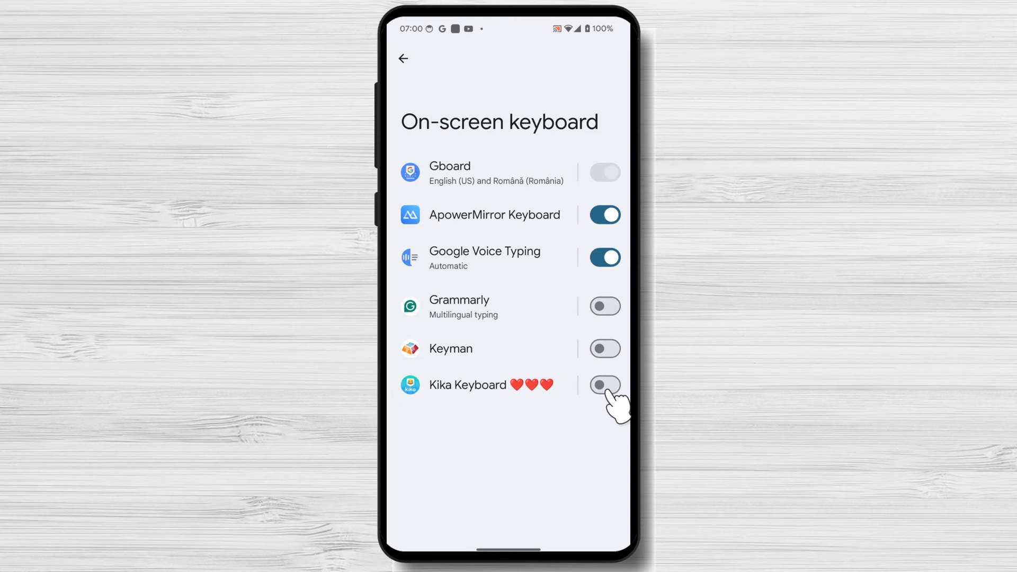
left_click(604, 384)
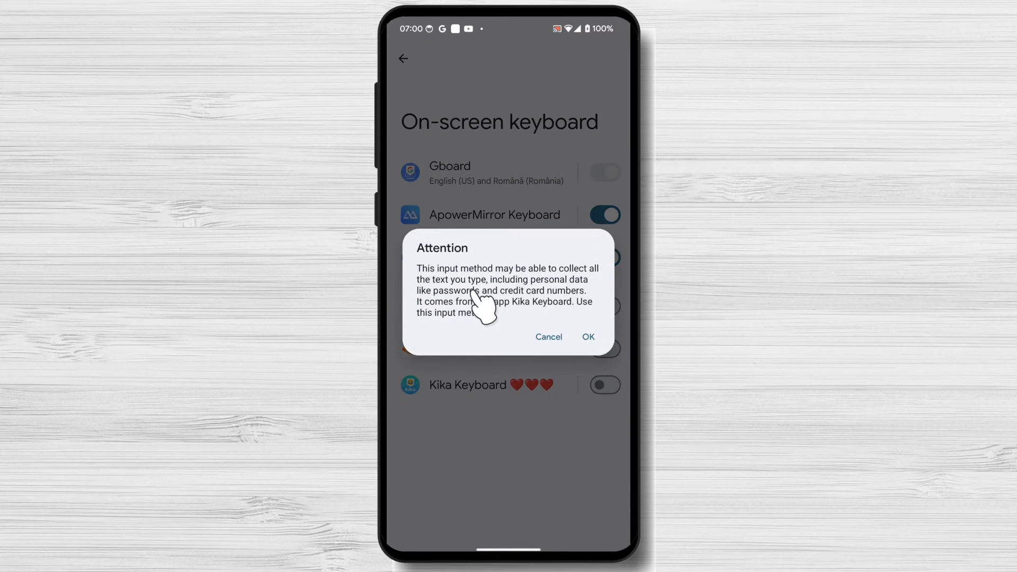
left_click(585, 337)
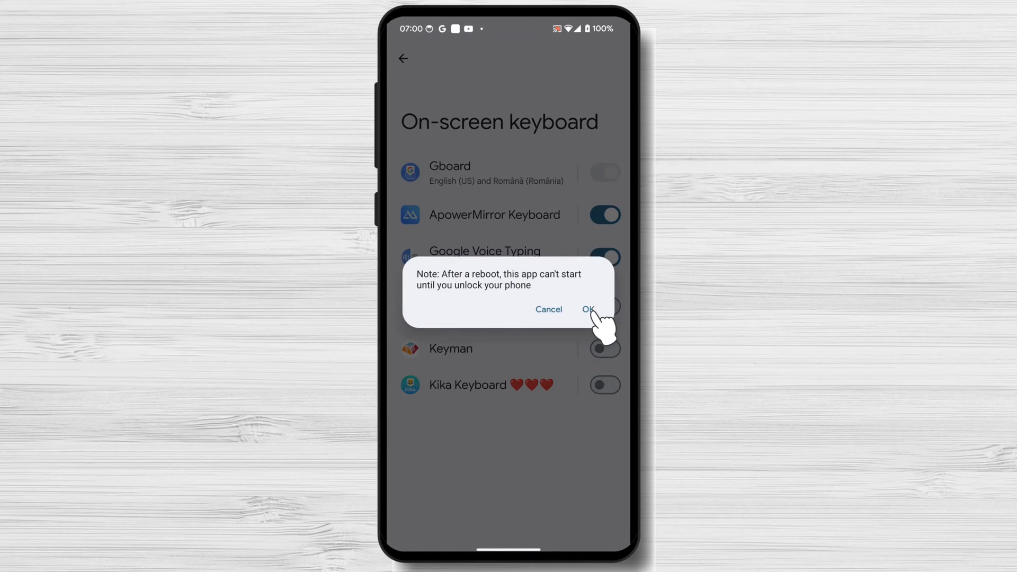
left_click(588, 309)
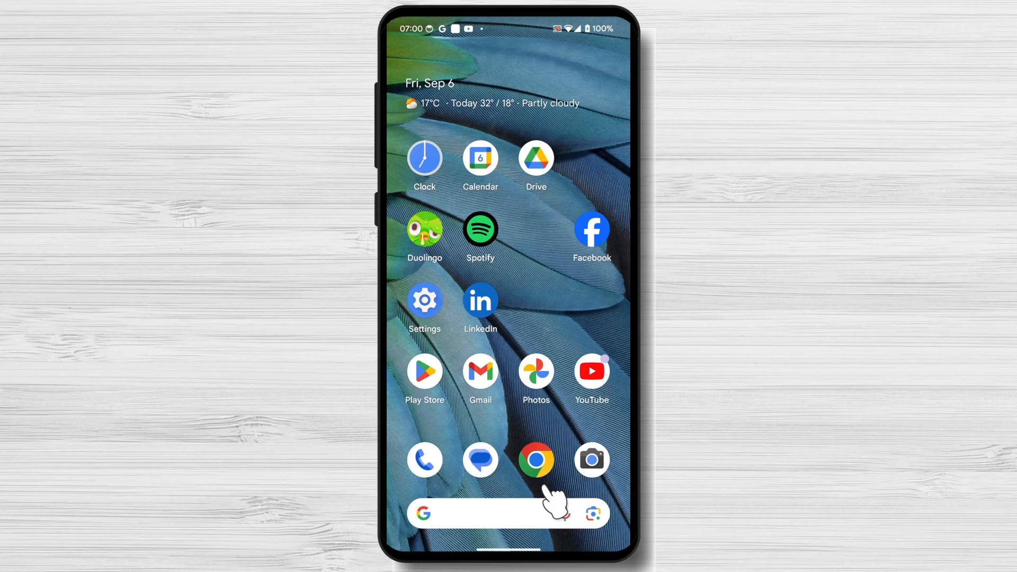
mouse_move(537, 458)
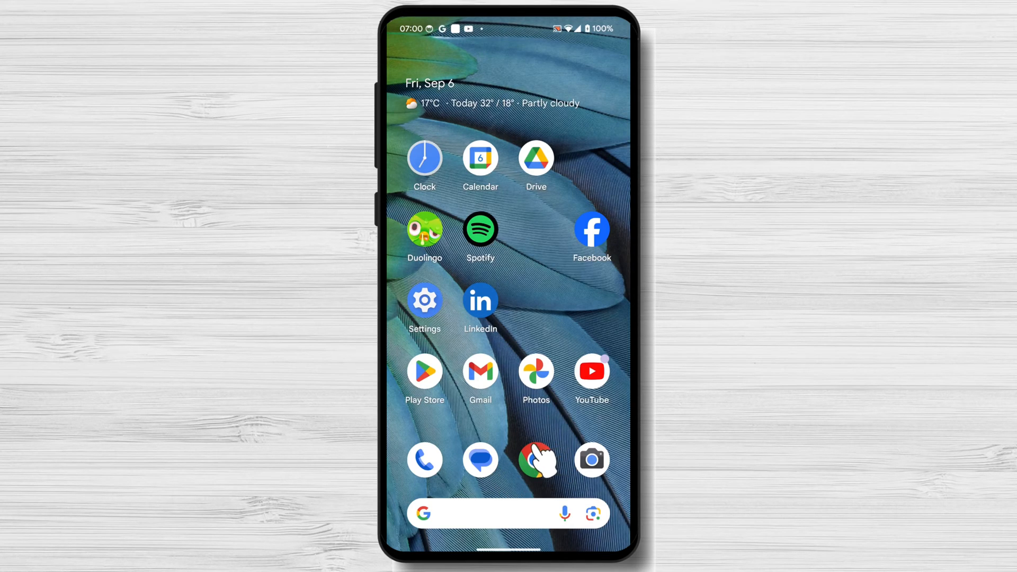
- Launch Keep Notes from the app drawer, pass the welcome screen and allow notifications
scroll("up", 3)
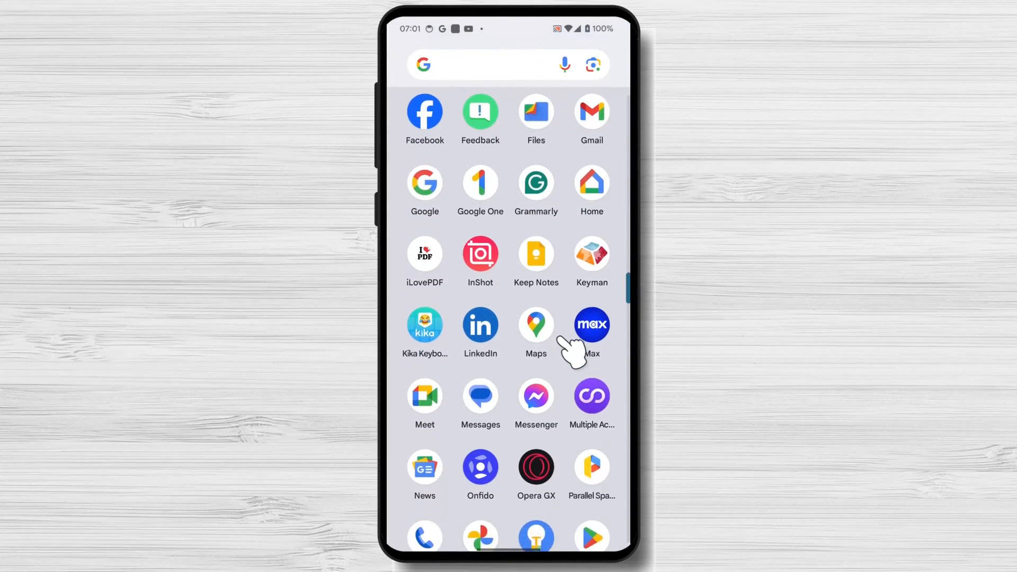
left_click(536, 255)
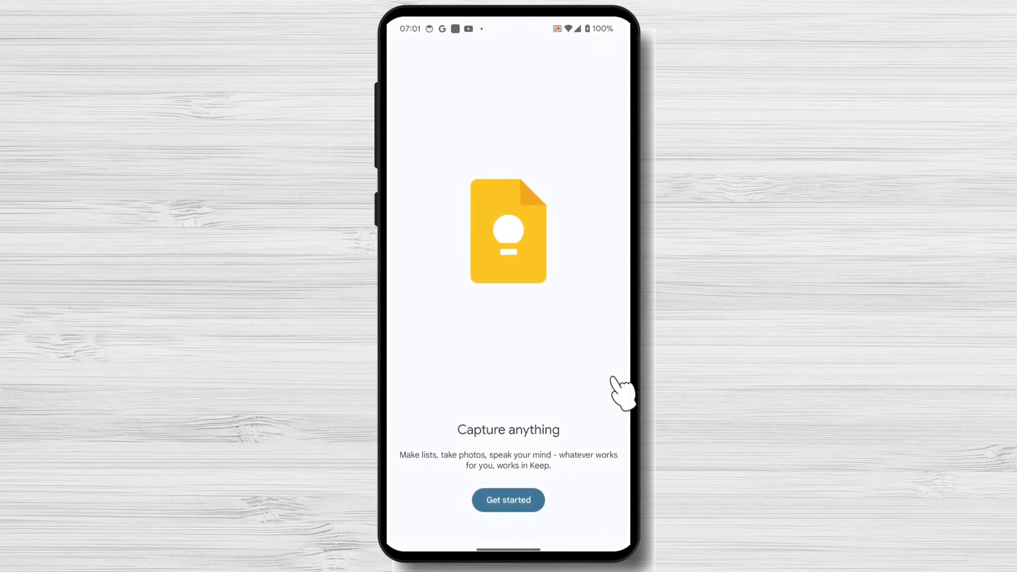
left_click(507, 499)
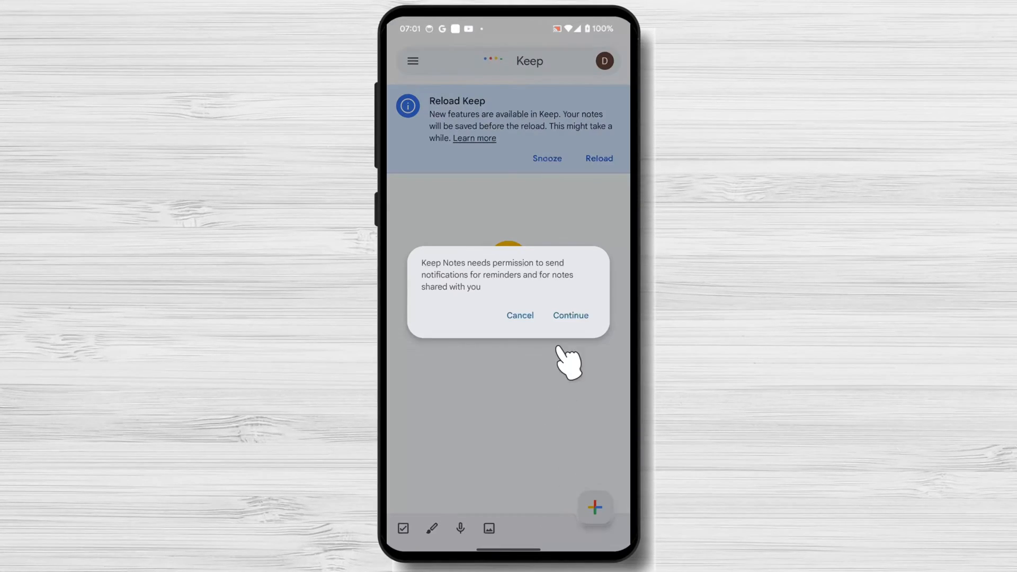
left_click(570, 316)
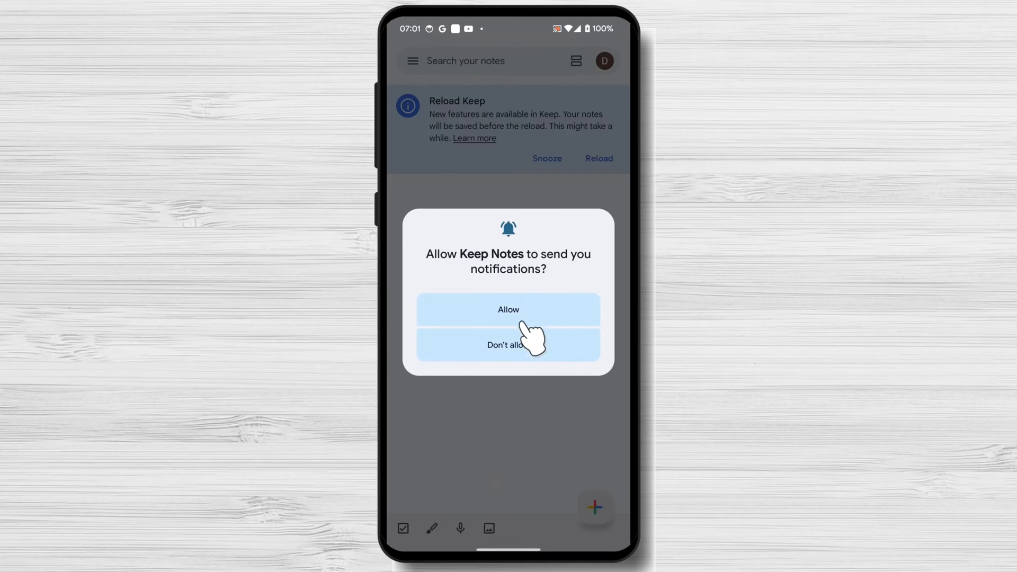
left_click(508, 308)
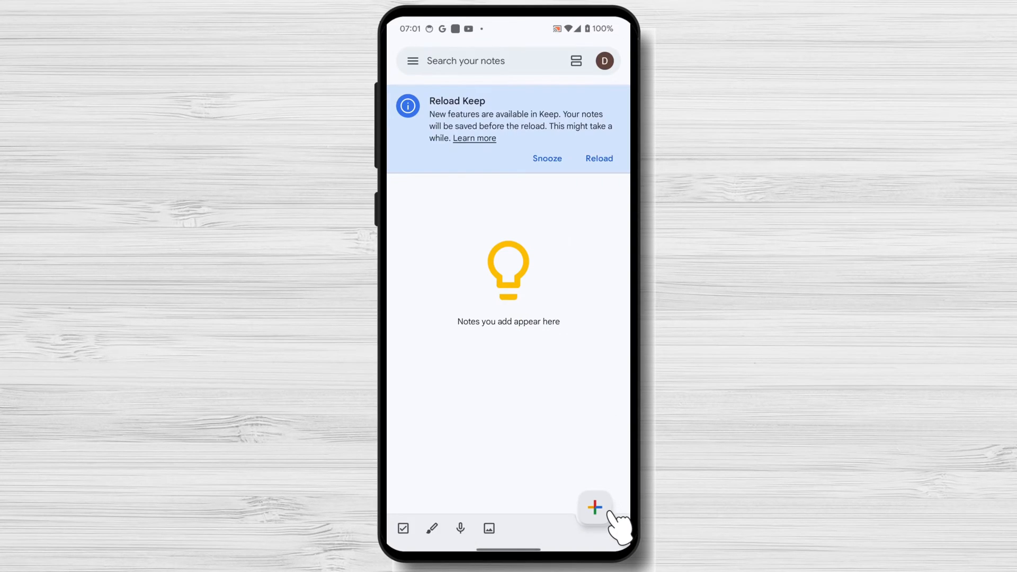
- Start a new blank note and bring up the keyboard-switching list via the globe key
left_click(594, 507)
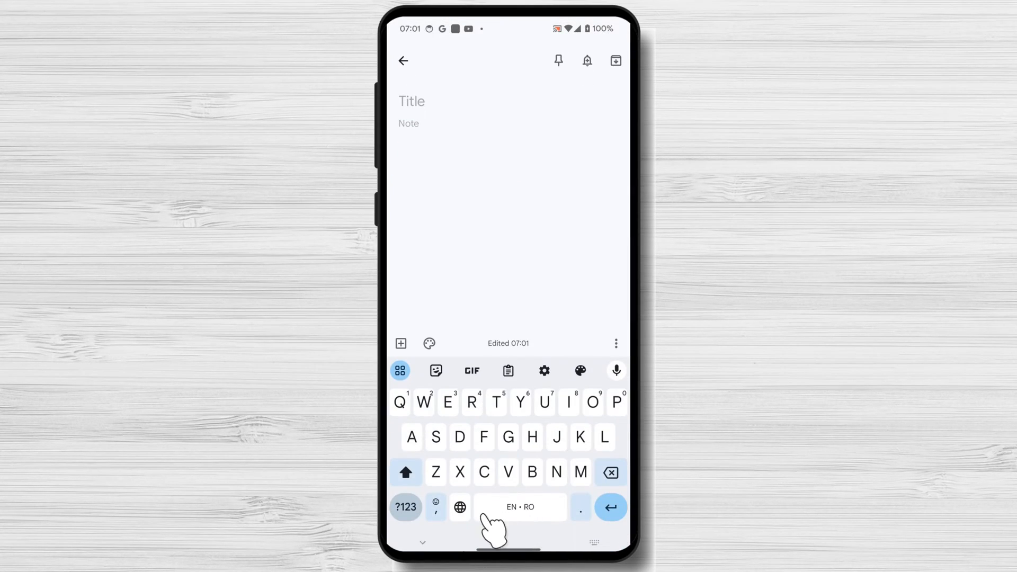
left_click(459, 507)
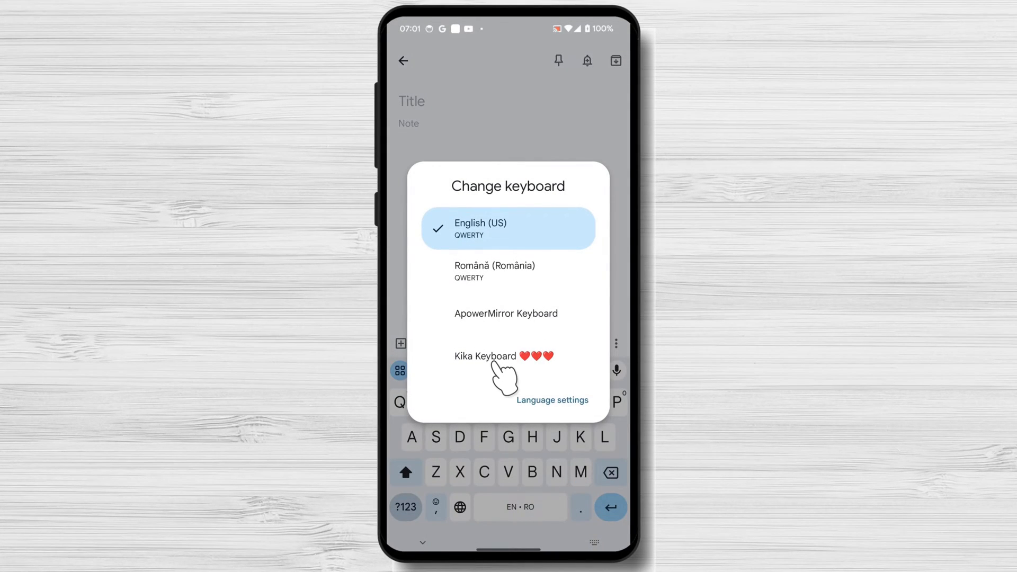
- Select Kika Keyboard in the Change keyboard dialog and type test letters into the note
left_click(504, 356)
type("Bcdykjfdc")
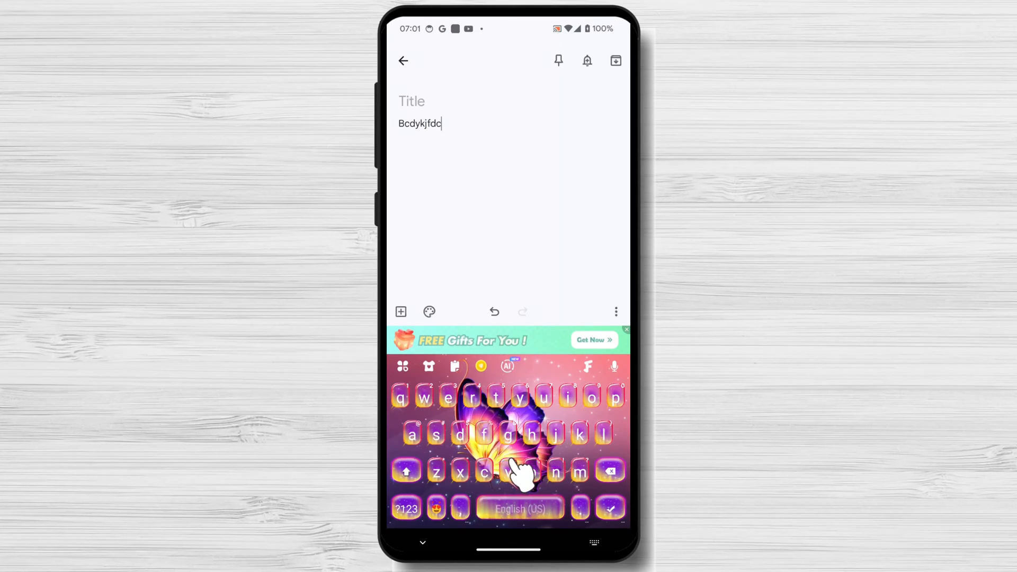
left_click(510, 471)
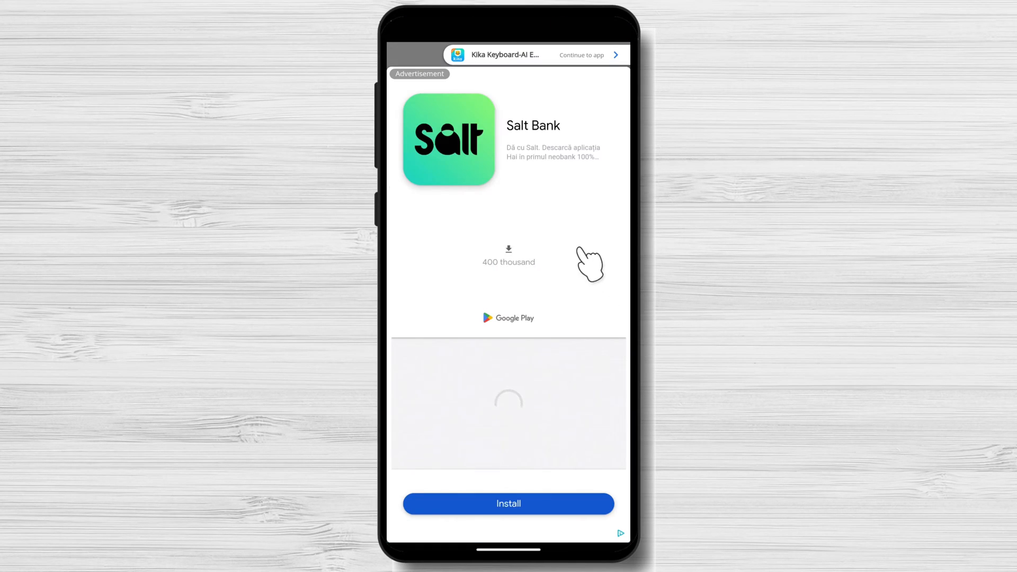
- Skip the ad, claim the Day 1 check-in coins (total 100), and go to the Free themes tab
left_click(581, 54)
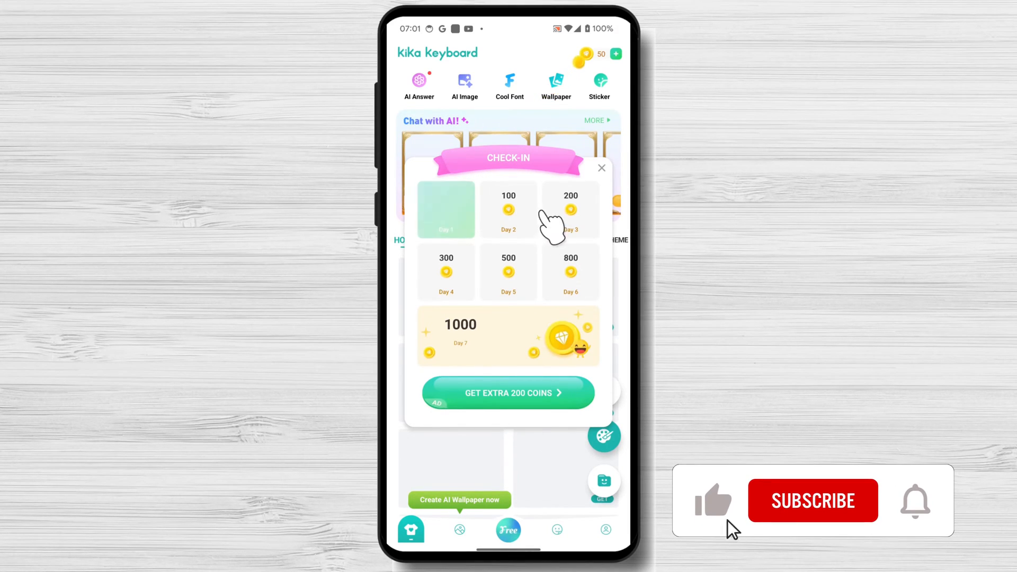
left_click(446, 209)
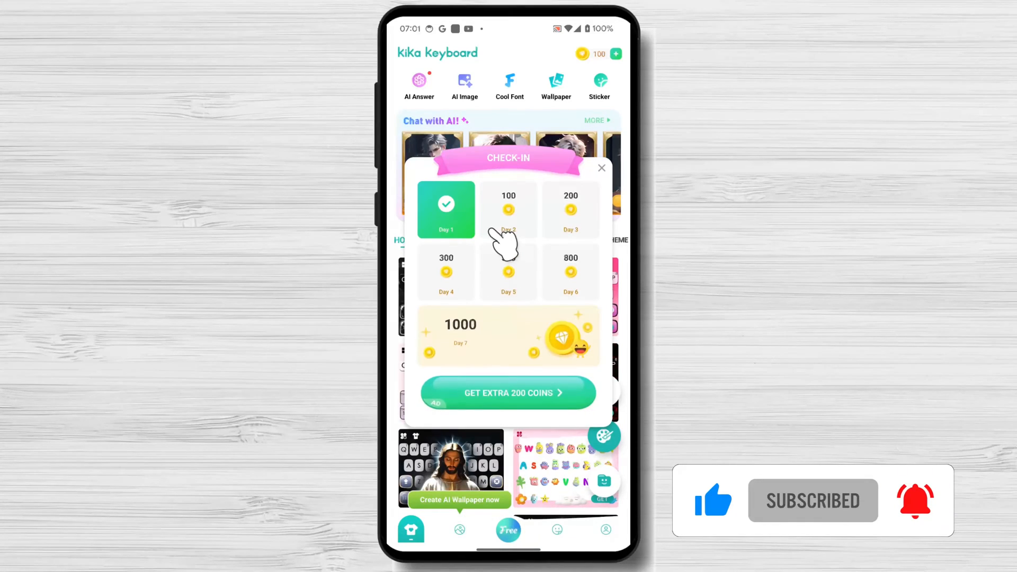
mouse_move(605, 208)
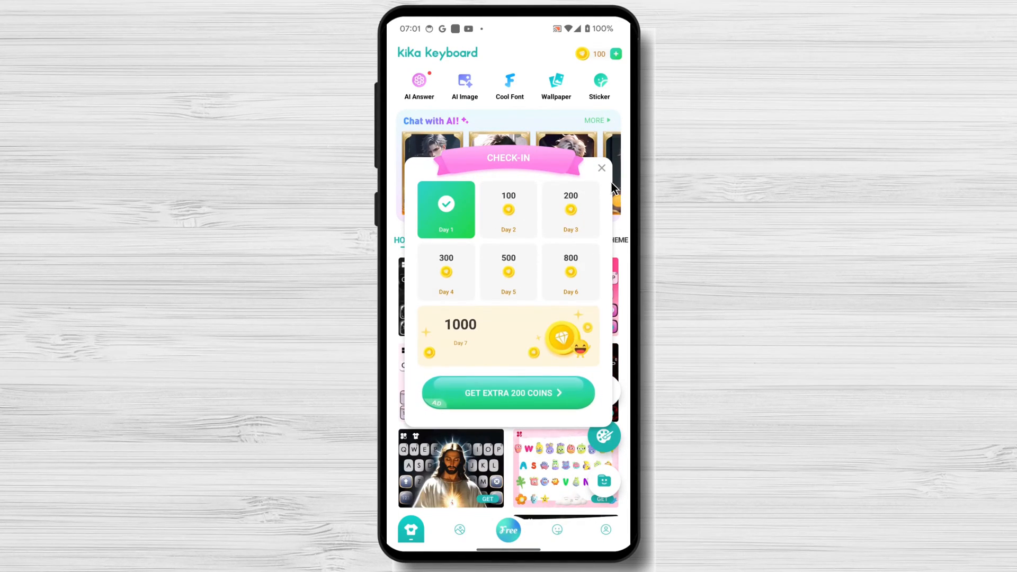
left_click(601, 169)
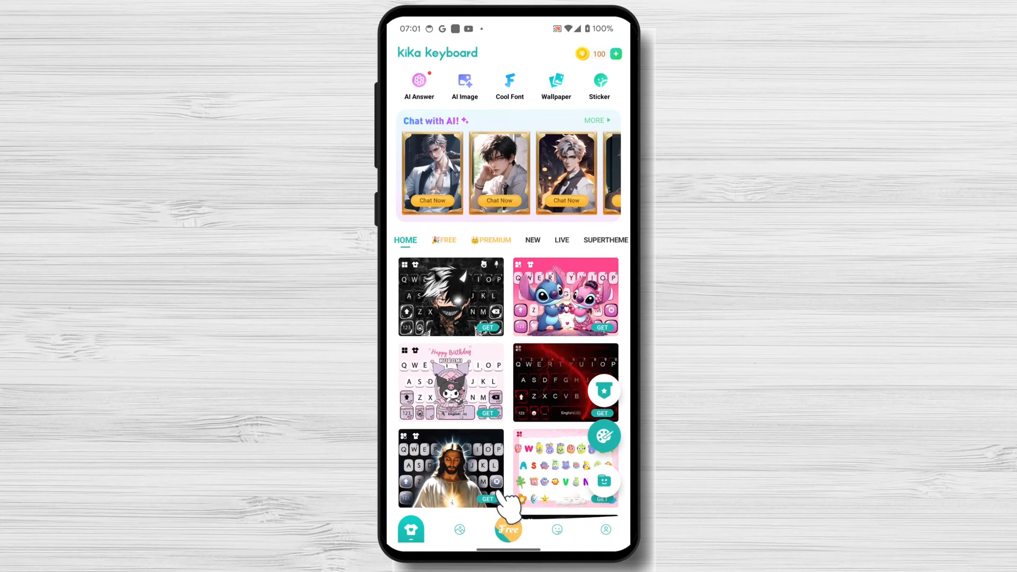
left_click(508, 530)
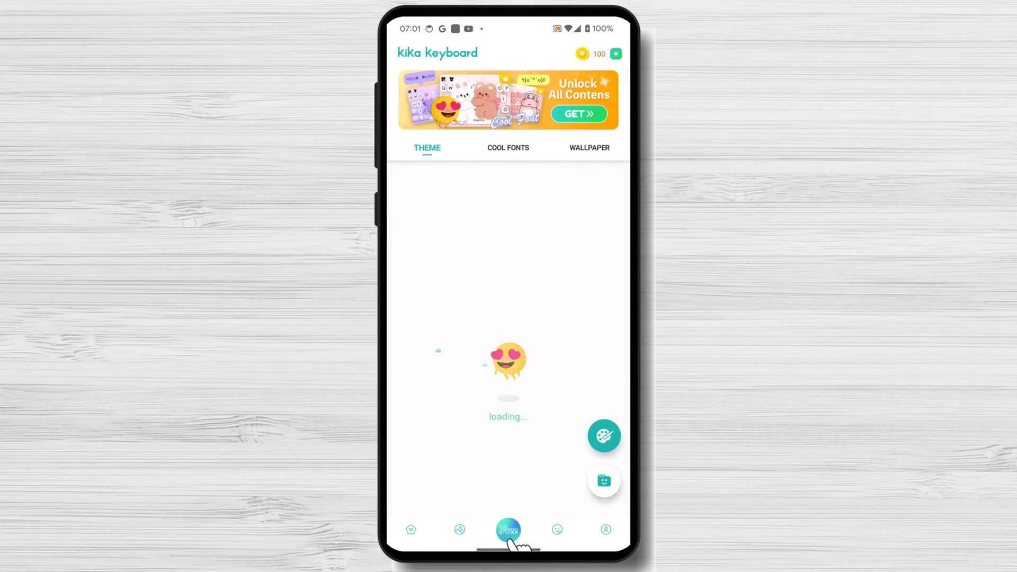